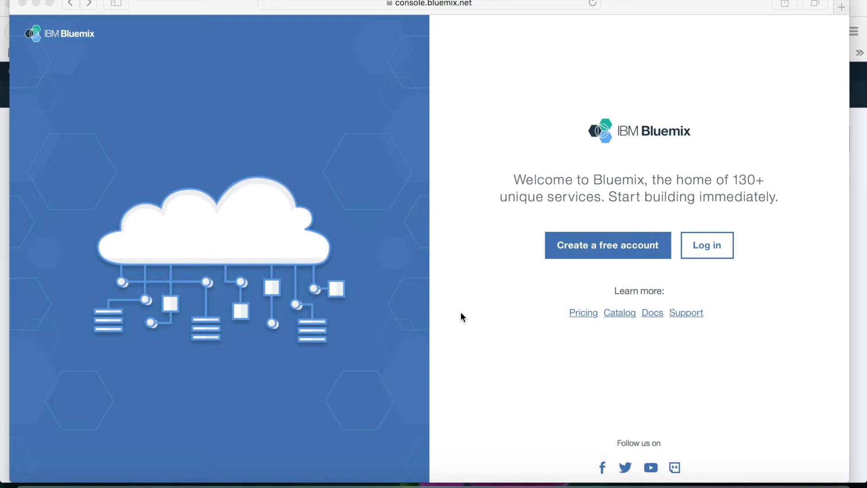
{"action": "mouse_move", "coordinate": [486, 309]}
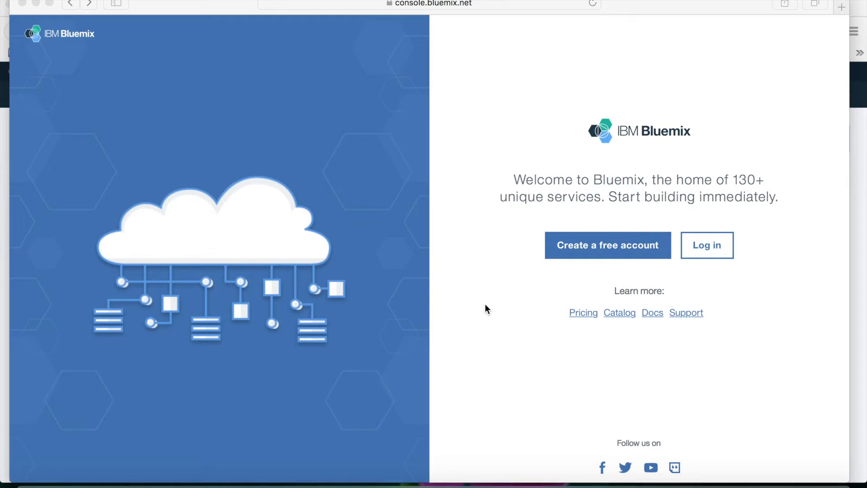
{"action": "mouse_move", "coordinate": [405, 13]}
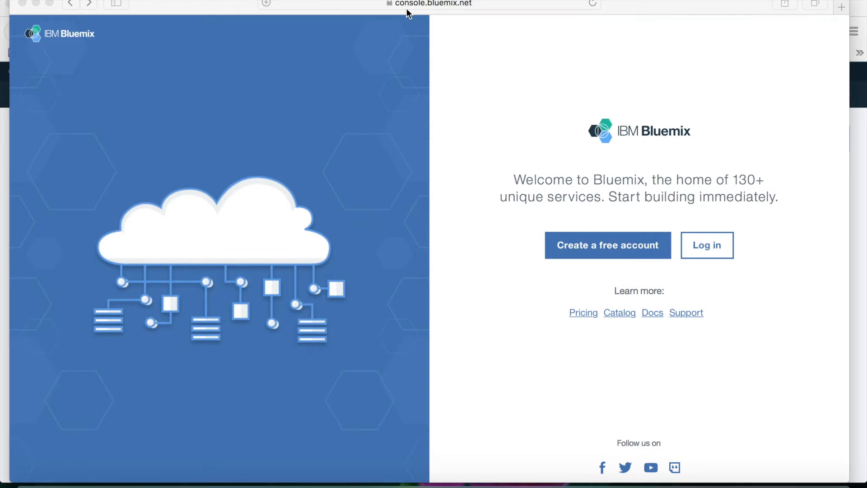
{"action": "mouse_move", "coordinate": [587, 337]}
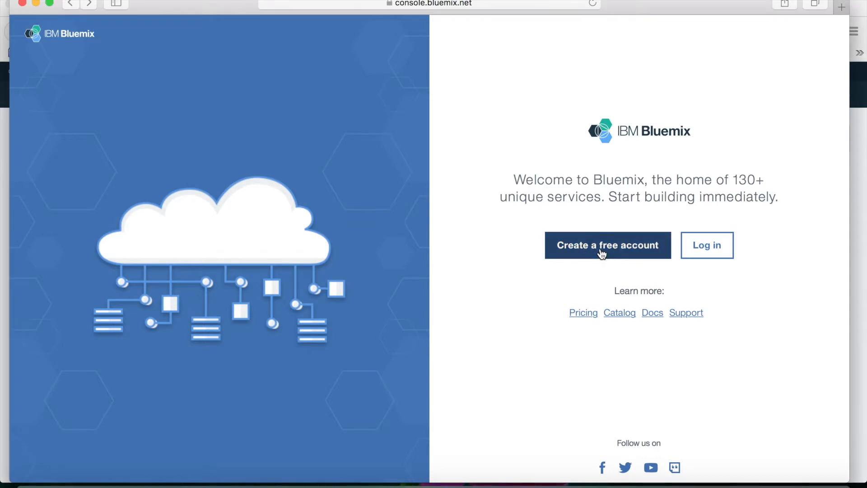
- Start the free 30-day trial sign-up from the welcome page
{"action": "left_click", "coordinate": [608, 245]}
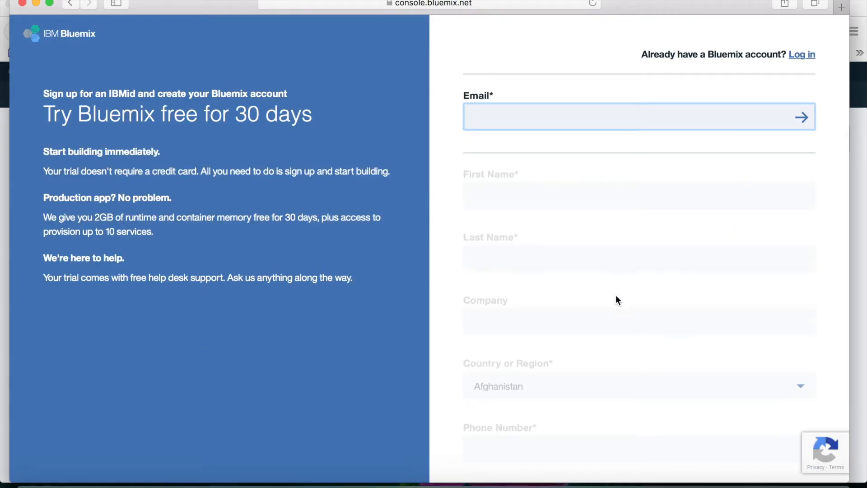
{"action": "mouse_move", "coordinate": [354, 376]}
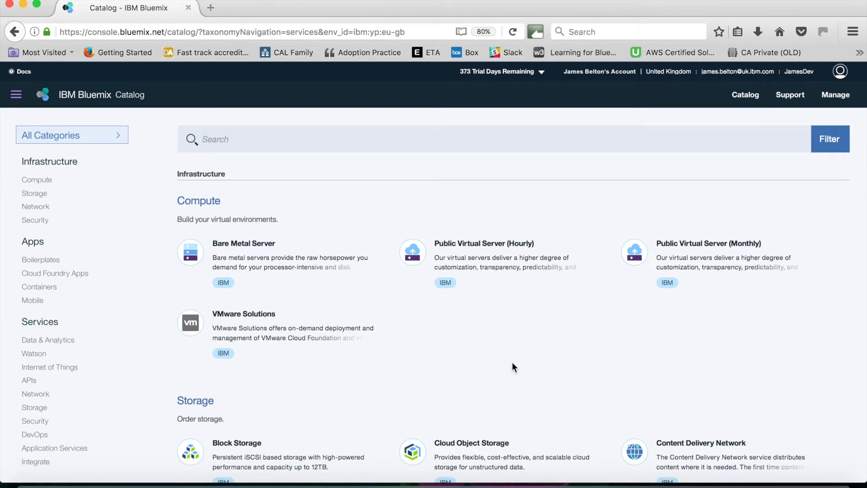
{"action": "mouse_move", "coordinate": [750, 102]}
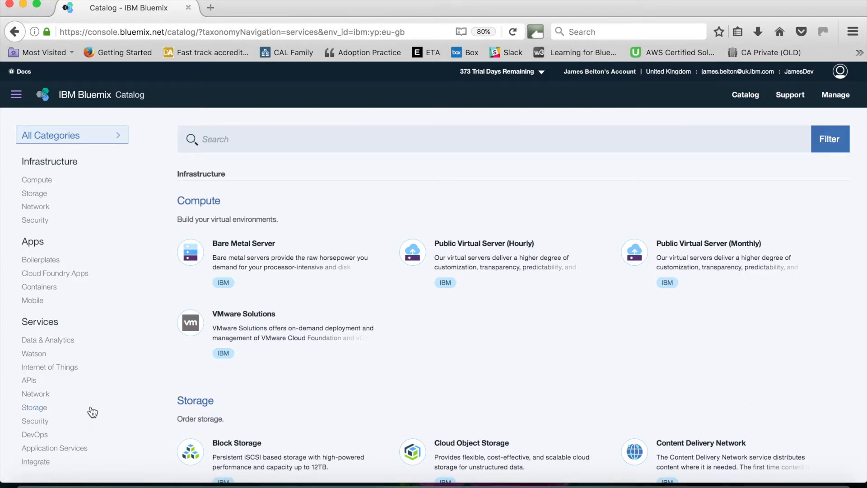
- Filter the catalog to Storage services and select the Object Storage tile
{"action": "left_click", "coordinate": [32, 408]}
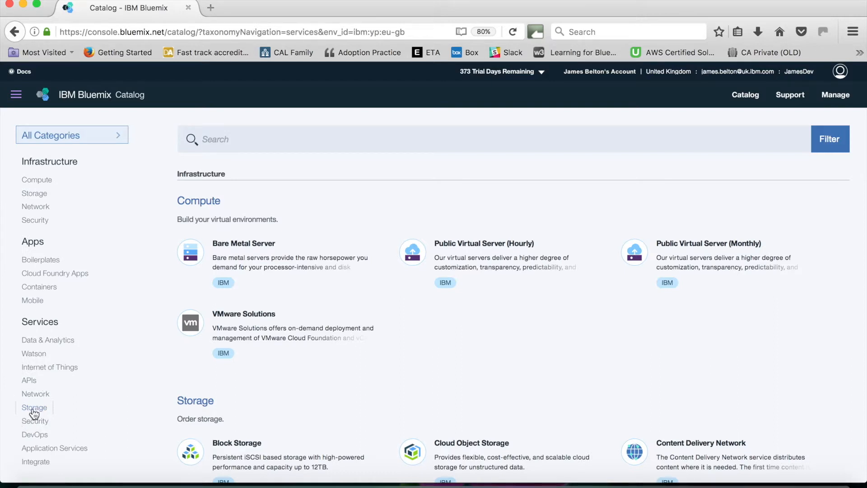
{"action": "left_click", "coordinate": [33, 408]}
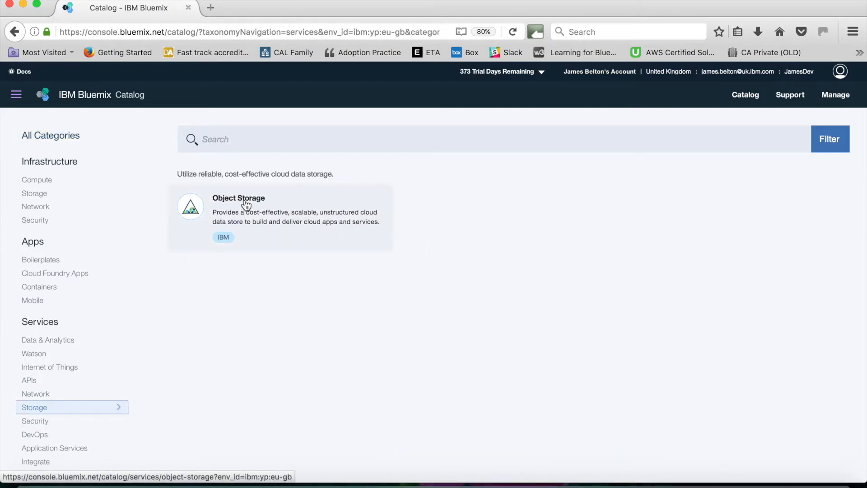
{"action": "left_click", "coordinate": [246, 206]}
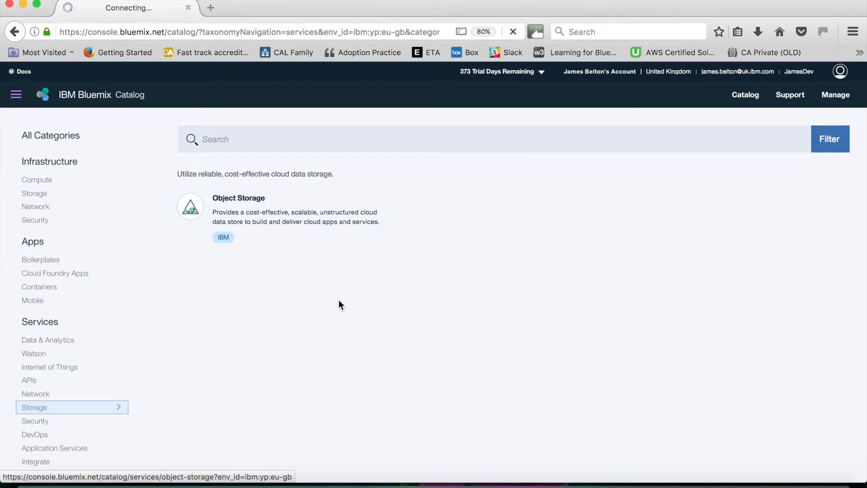
{"action": "left_click", "coordinate": [238, 197]}
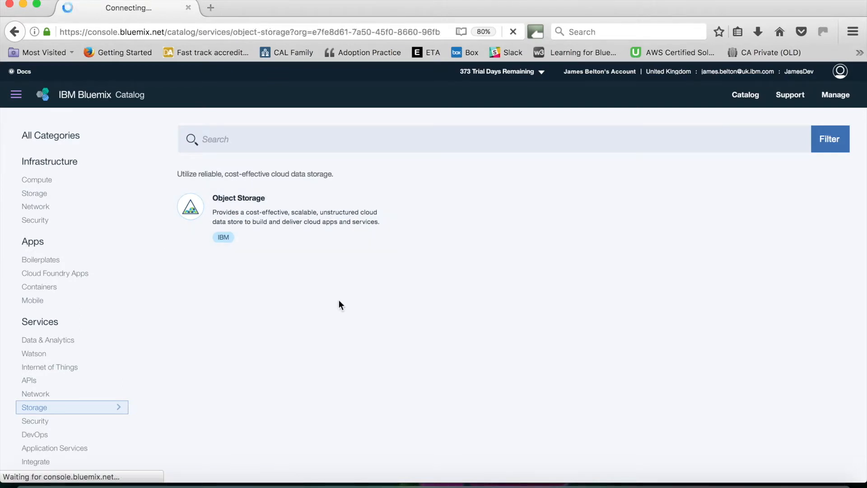
- Replace the default service name with one beginning 'ObjectStorageExam'
{"action": "left_click", "coordinate": [239, 197]}
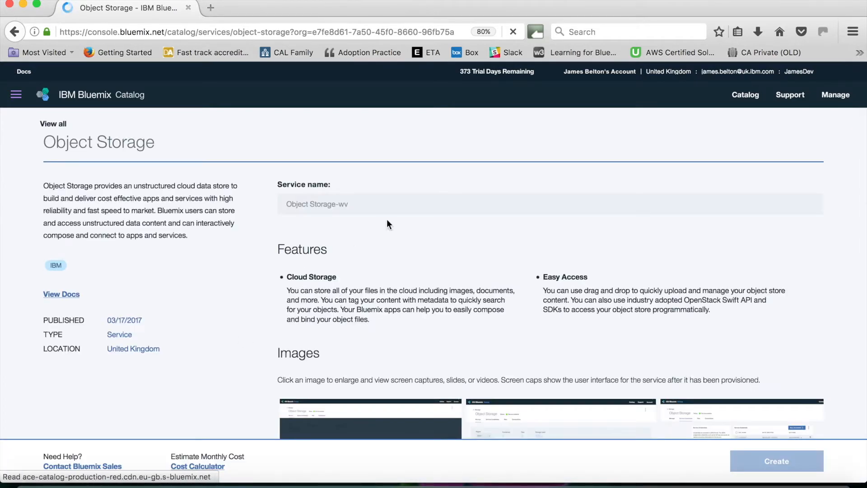
{"action": "mouse_move", "coordinate": [340, 207]}
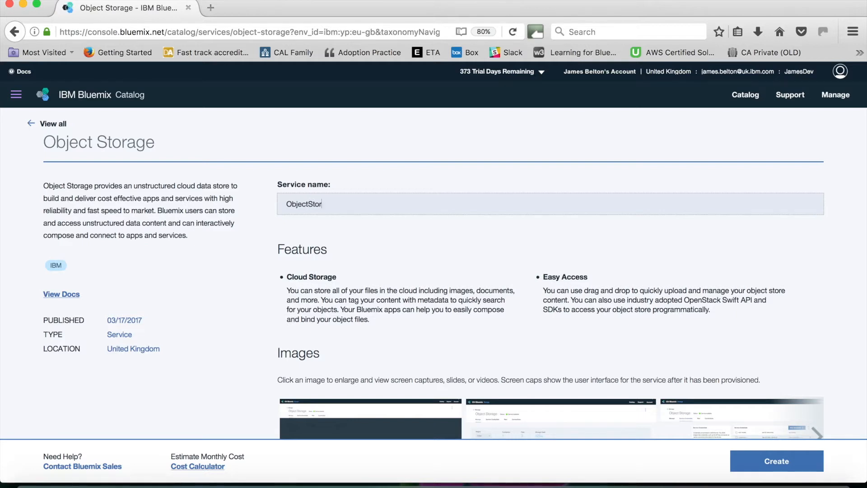
{"action": "type", "text": "ag"}
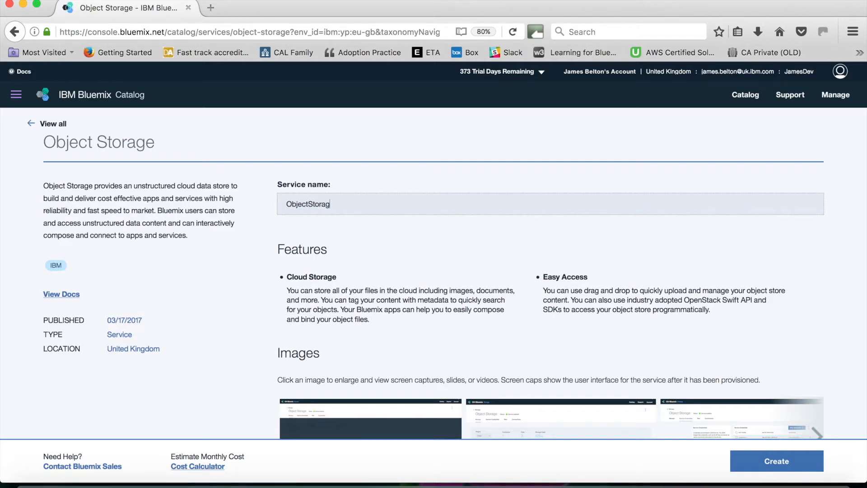
{"action": "type", "text": "eE"}
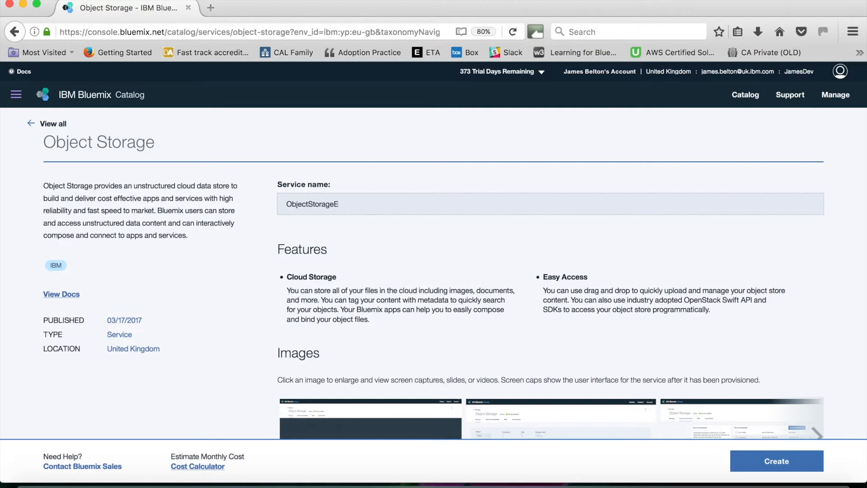
{"action": "type", "text": "x"}
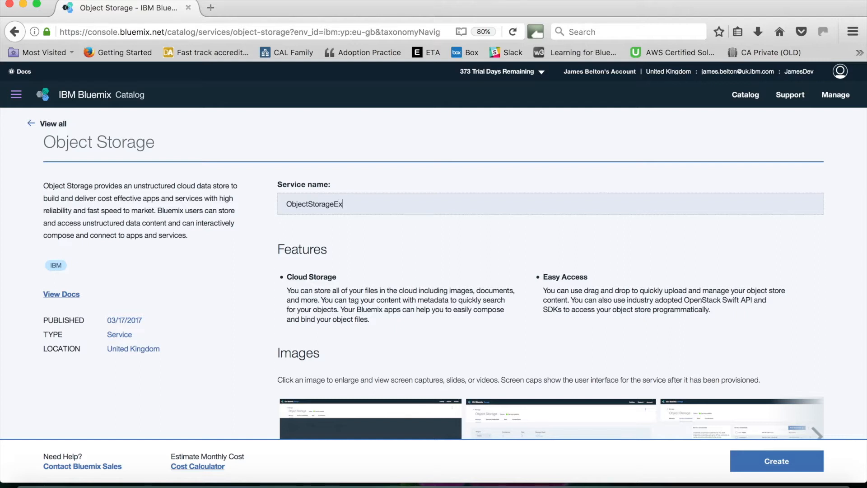
{"action": "type", "text": "am"}
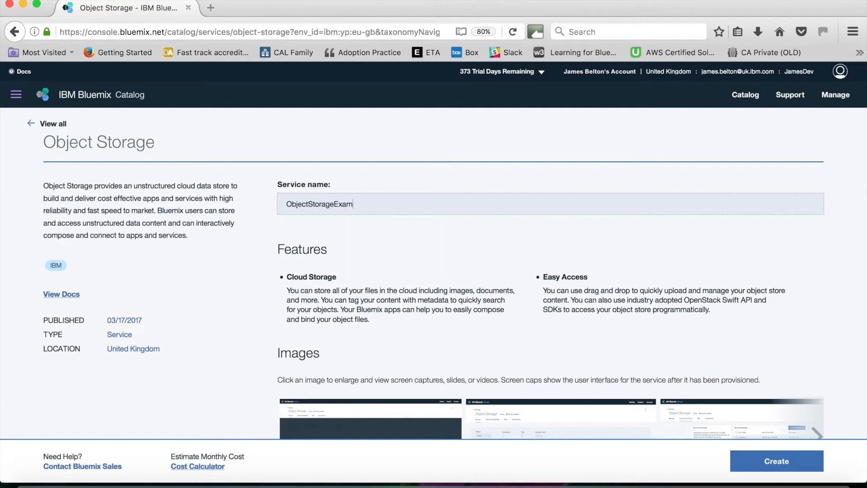
{"action": "scroll", "scroll_direction": "down", "scroll_amount": 3}
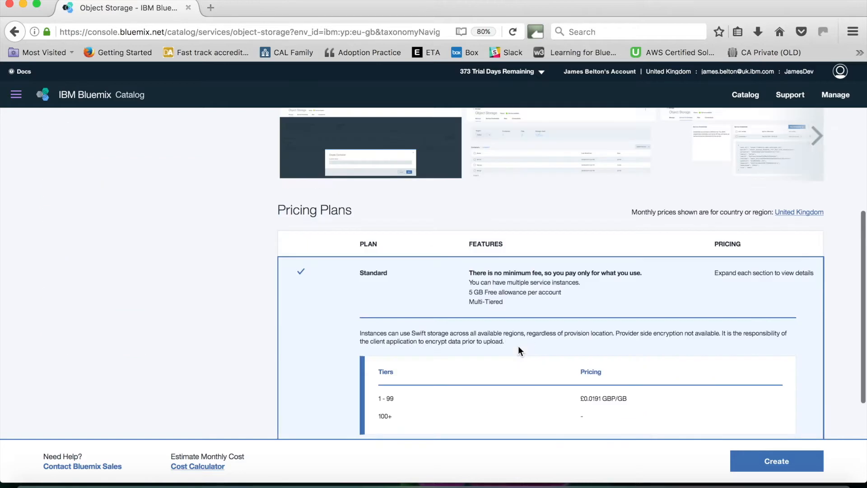
{"action": "scroll", "scroll_direction": "down", "scroll_amount": 3}
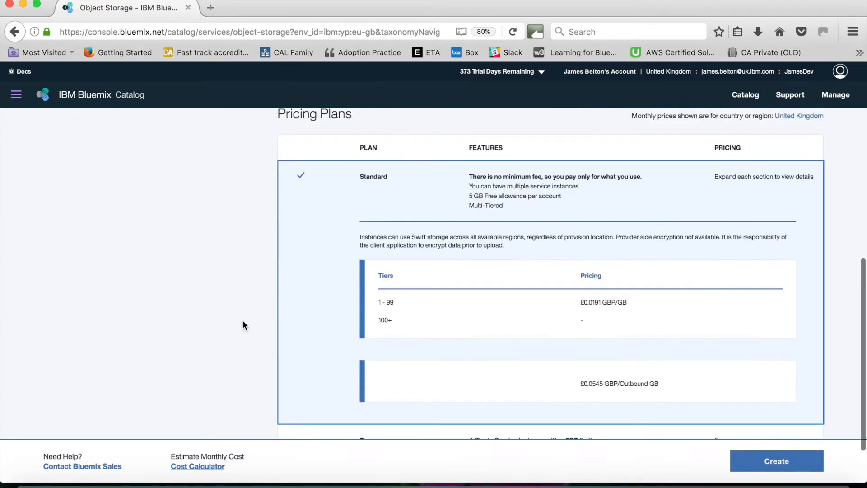
{"action": "scroll", "scroll_direction": "down", "scroll_amount": 3}
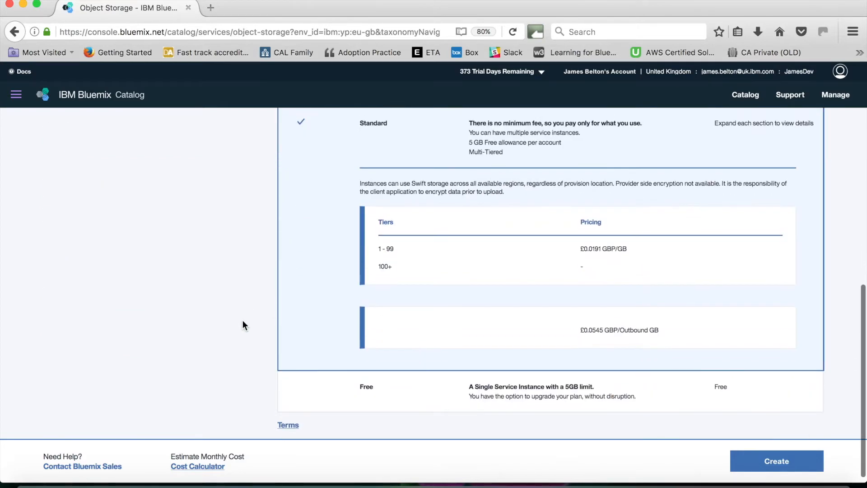
{"action": "scroll", "scroll_direction": "up", "scroll_amount": 3}
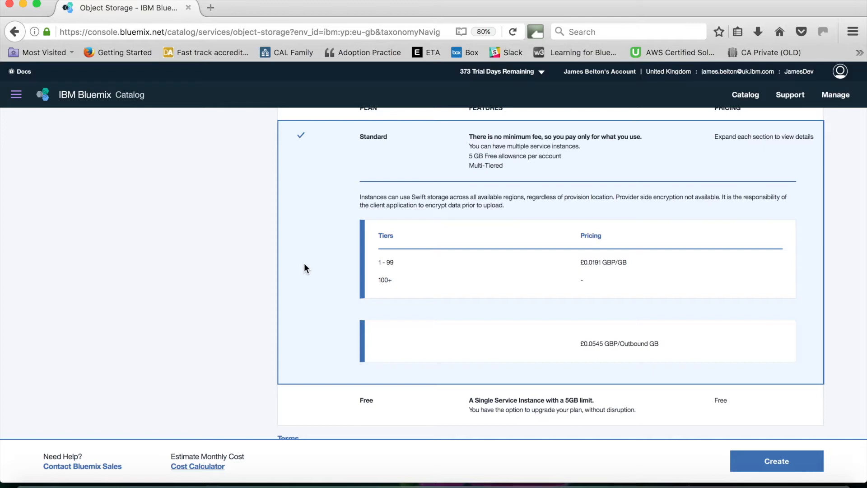
{"action": "mouse_move", "coordinate": [328, 362]}
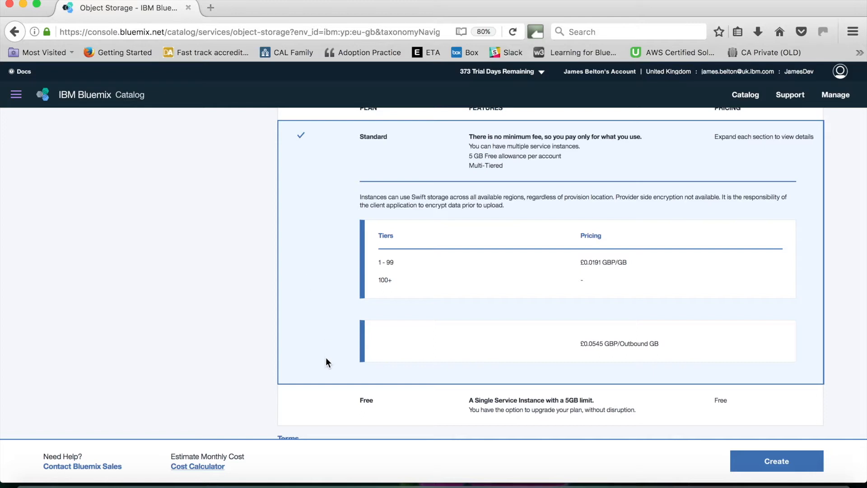
{"action": "mouse_move", "coordinate": [332, 321]}
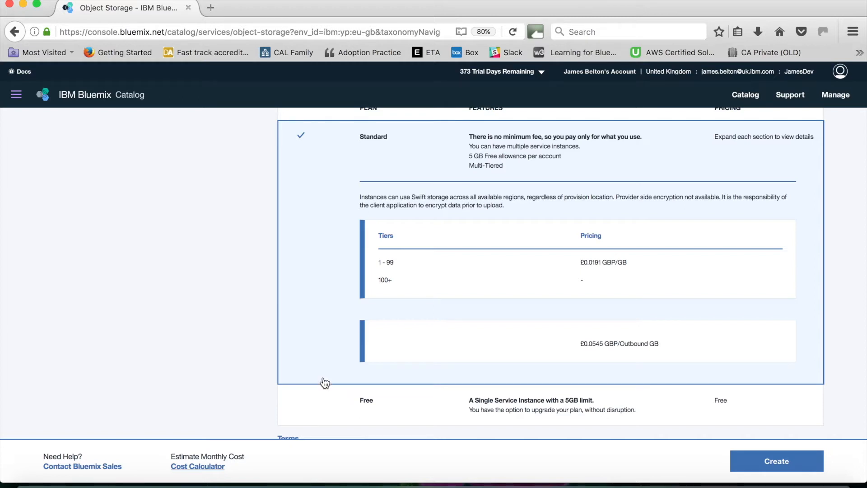
- Create the ObjectStorageExample service on the Standard plan
{"action": "left_click", "coordinate": [778, 473]}
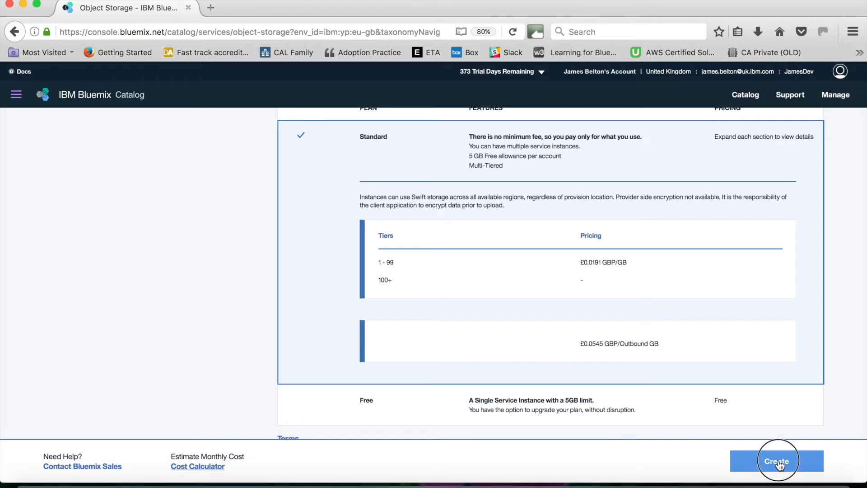
{"action": "left_click", "coordinate": [778, 473]}
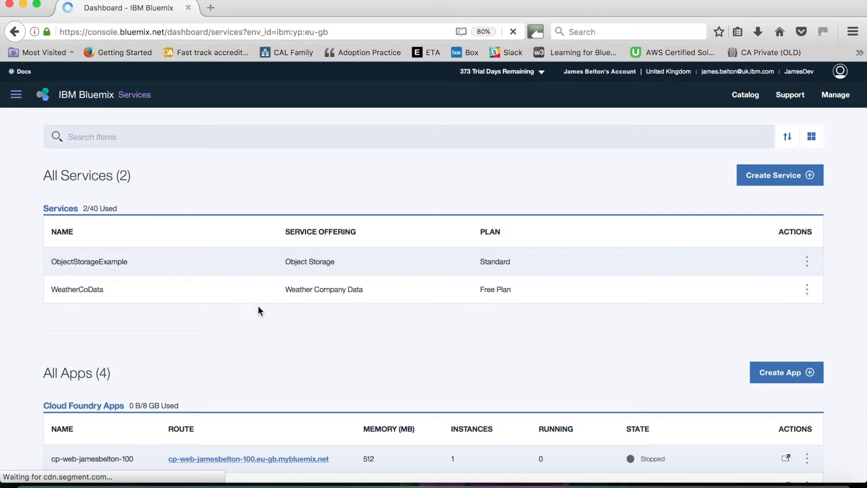
{"action": "mouse_move", "coordinate": [521, 375]}
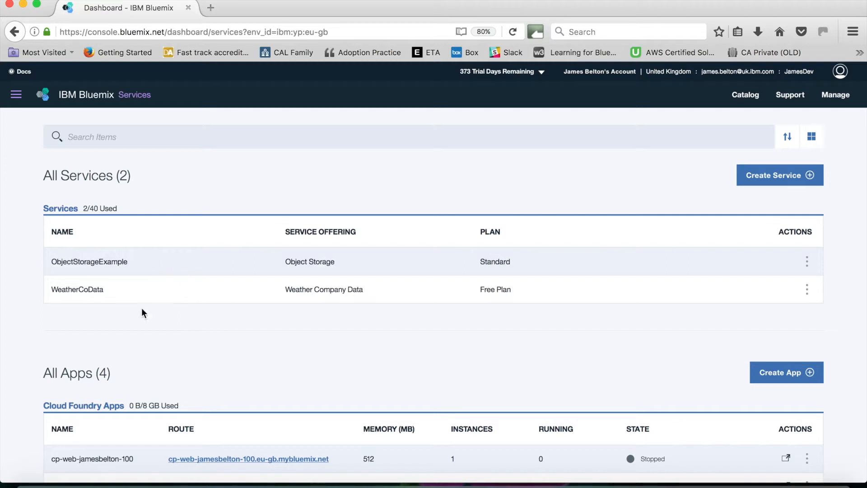
{"action": "mouse_move", "coordinate": [106, 265]}
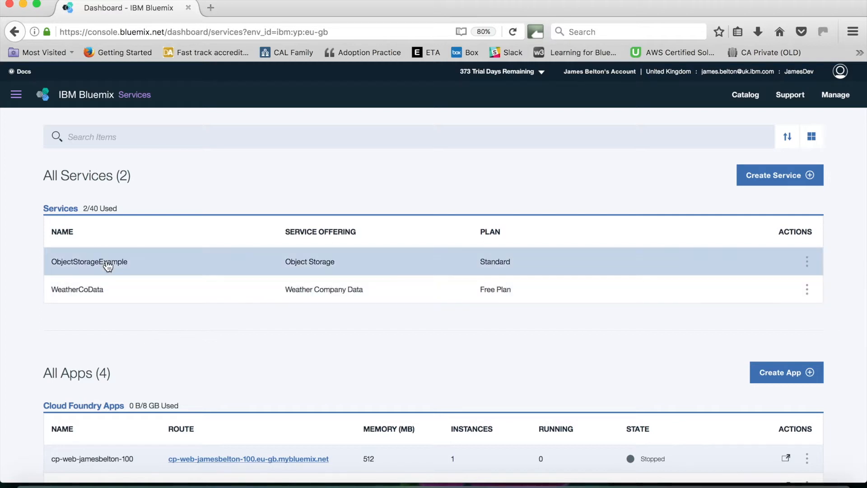
{"action": "left_click", "coordinate": [89, 262]}
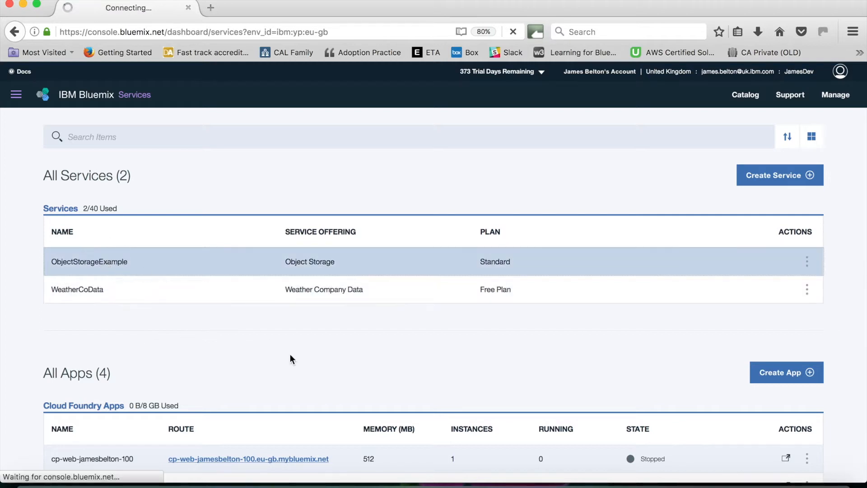
{"action": "left_click", "coordinate": [89, 262]}
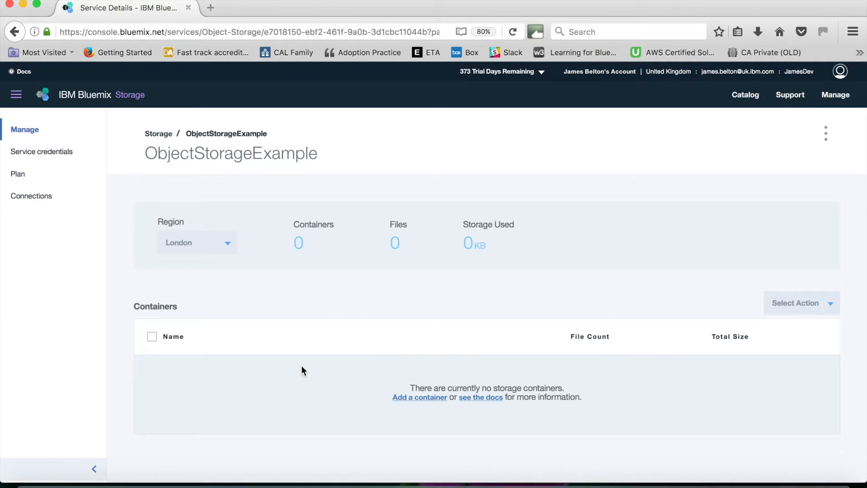
{"action": "mouse_move", "coordinate": [191, 248]}
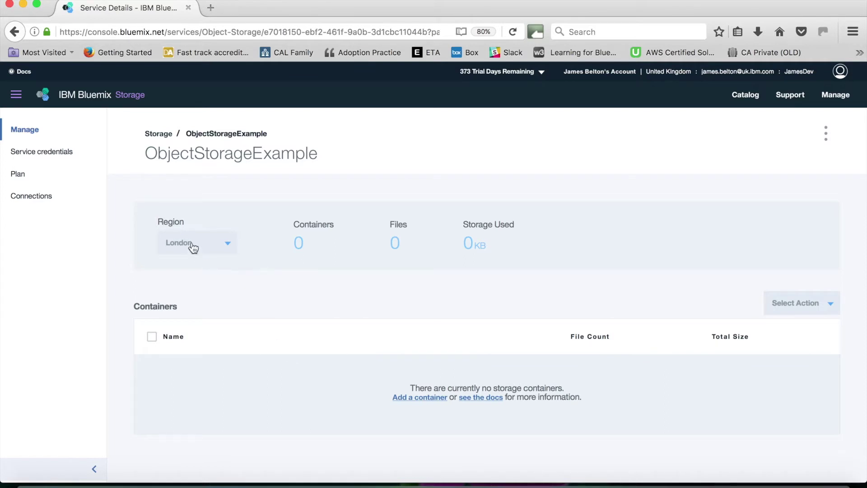
{"action": "mouse_move", "coordinate": [247, 292]}
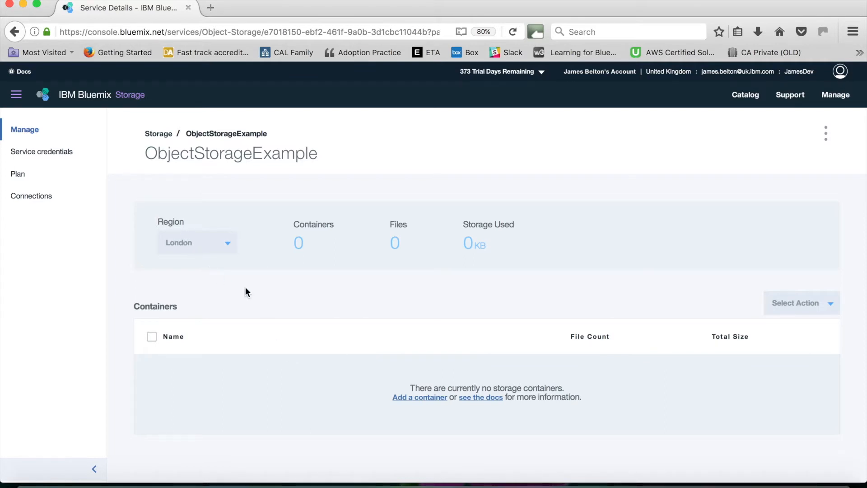
{"action": "mouse_move", "coordinate": [233, 277]}
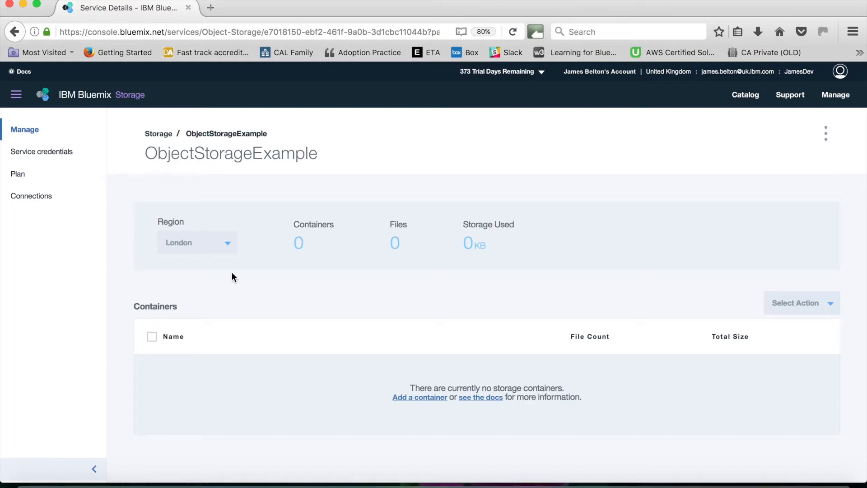
{"action": "left_click", "coordinate": [197, 242]}
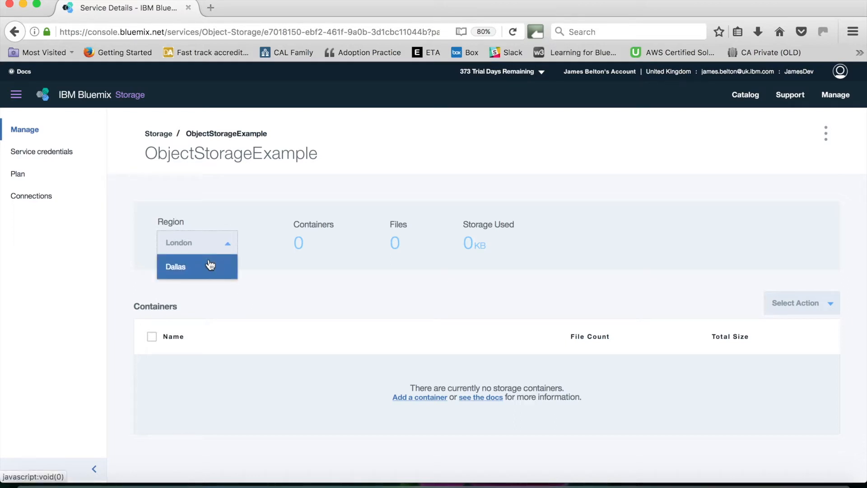
{"action": "left_click", "coordinate": [175, 266]}
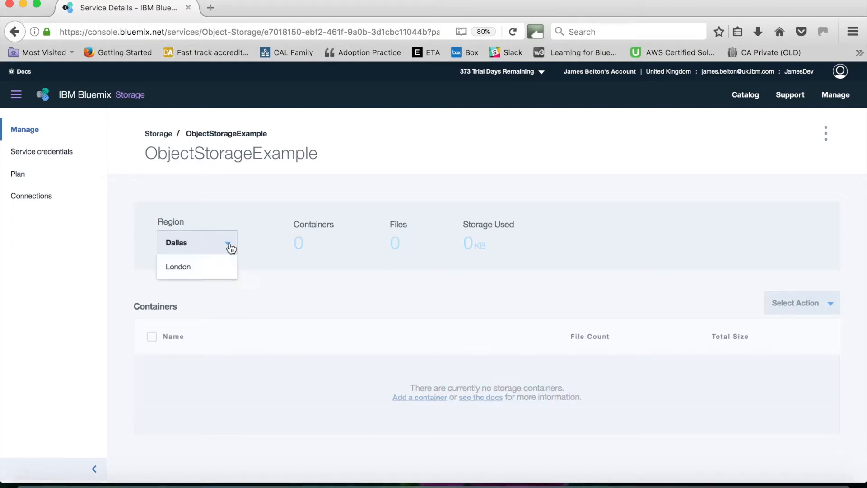
{"action": "left_click", "coordinate": [178, 267]}
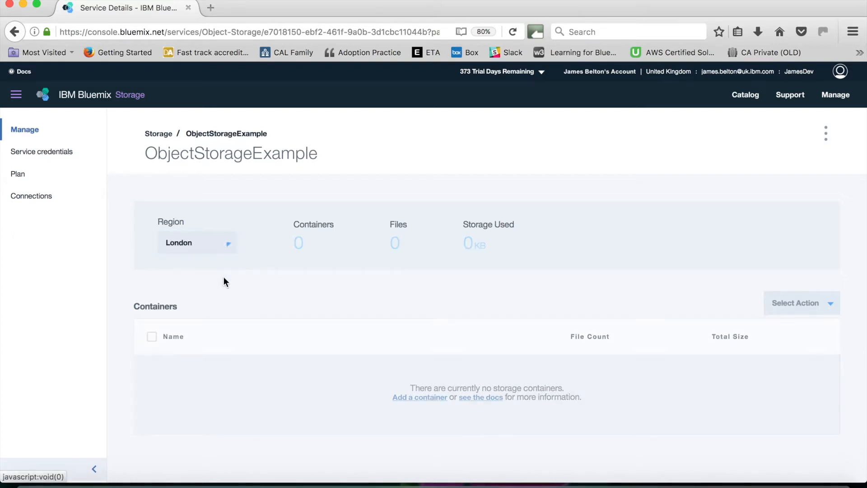
{"action": "mouse_move", "coordinate": [113, 236]}
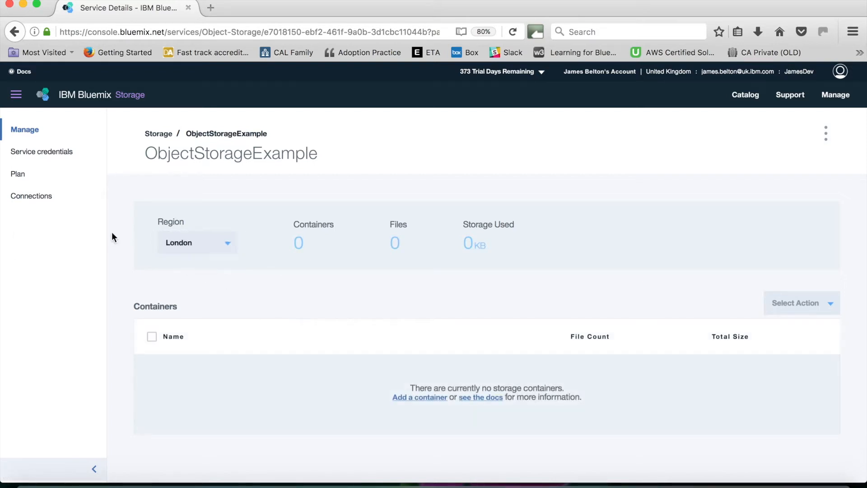
{"action": "mouse_move", "coordinate": [303, 249]}
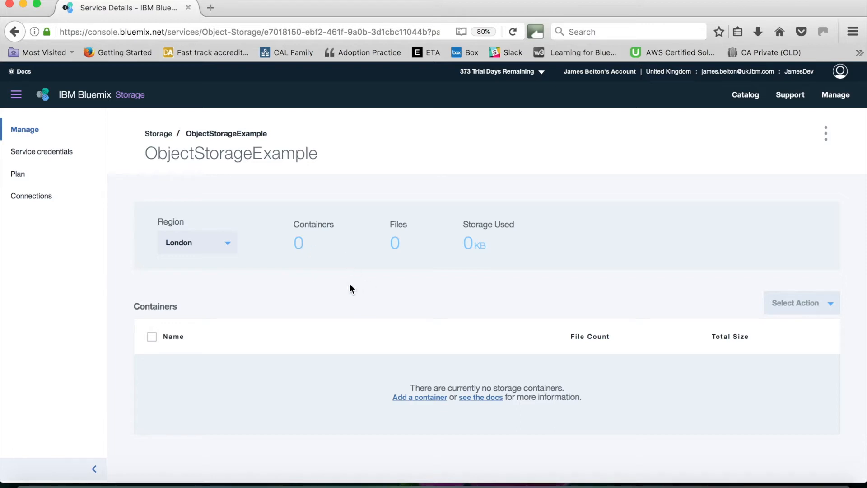
{"action": "mouse_move", "coordinate": [408, 241]}
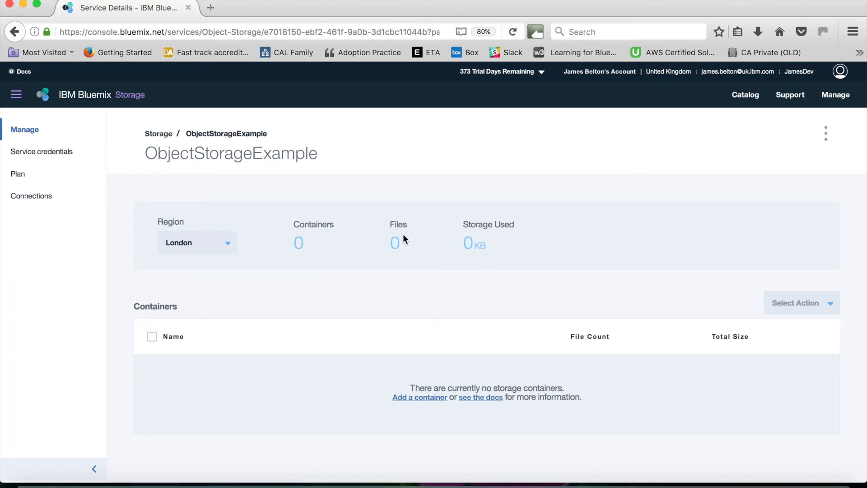
{"action": "mouse_move", "coordinate": [62, 165]}
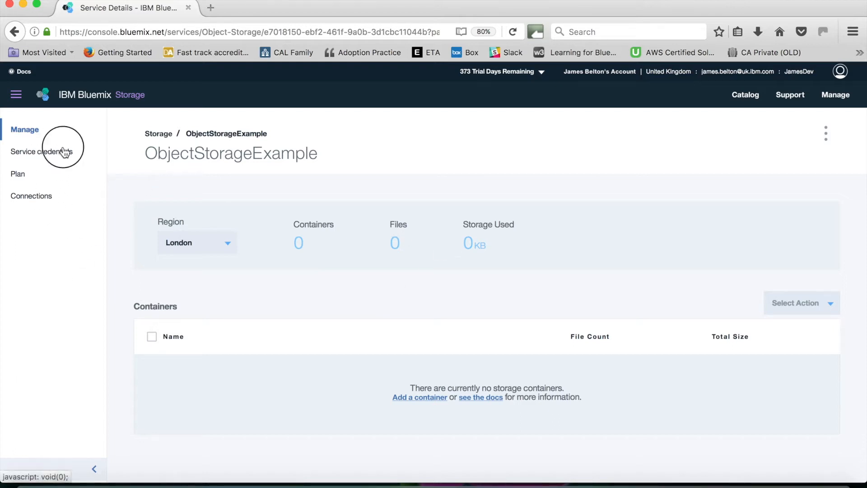
- View the empty Service credentials page for ObjectStorageExample
{"action": "left_click", "coordinate": [43, 151]}
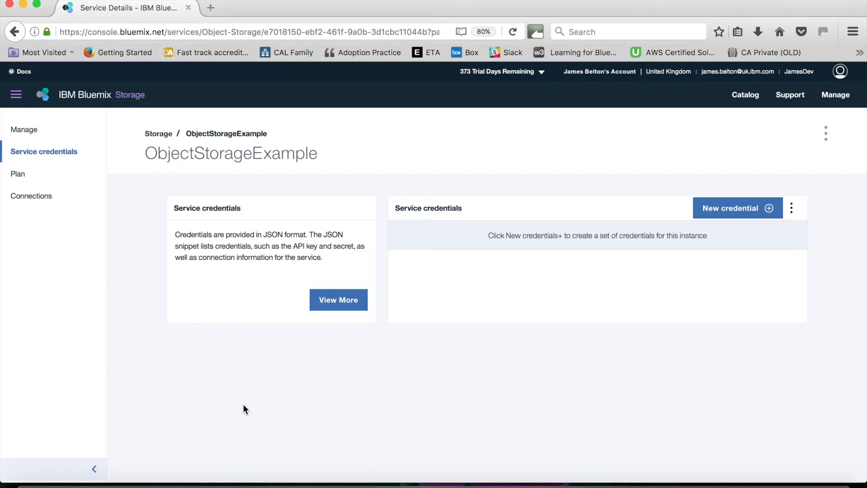
{"action": "mouse_move", "coordinate": [711, 409]}
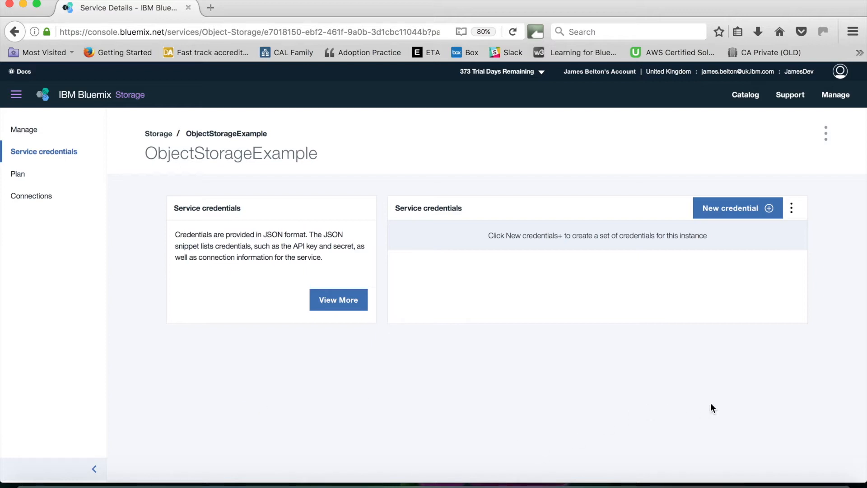
{"action": "mouse_move", "coordinate": [721, 301]}
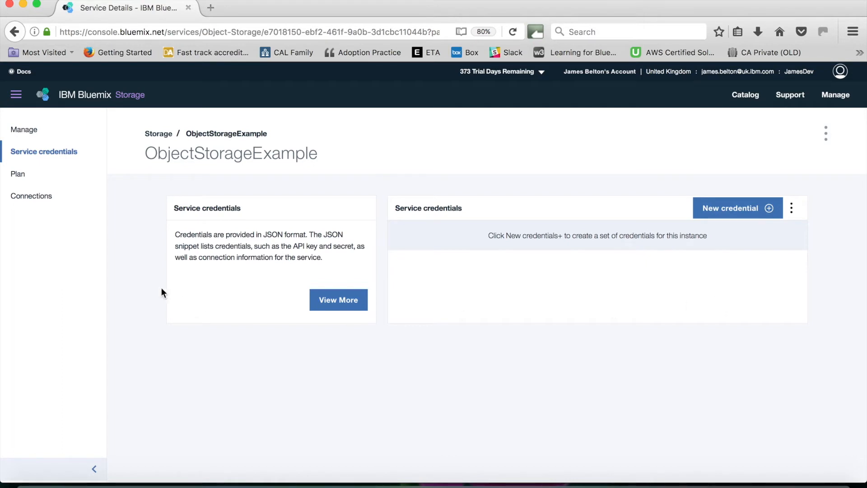
- View the Standard plan and its tier pricing table for the service
{"action": "left_click", "coordinate": [18, 174]}
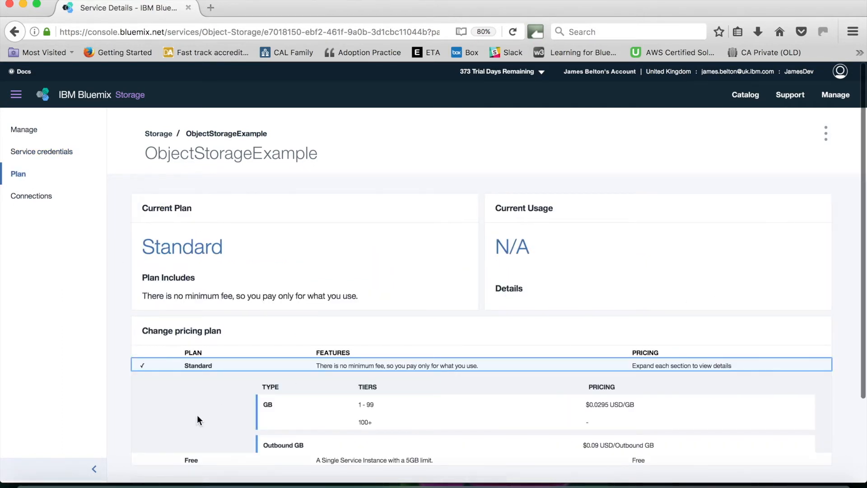
{"action": "scroll", "scroll_direction": "down", "scroll_amount": 3}
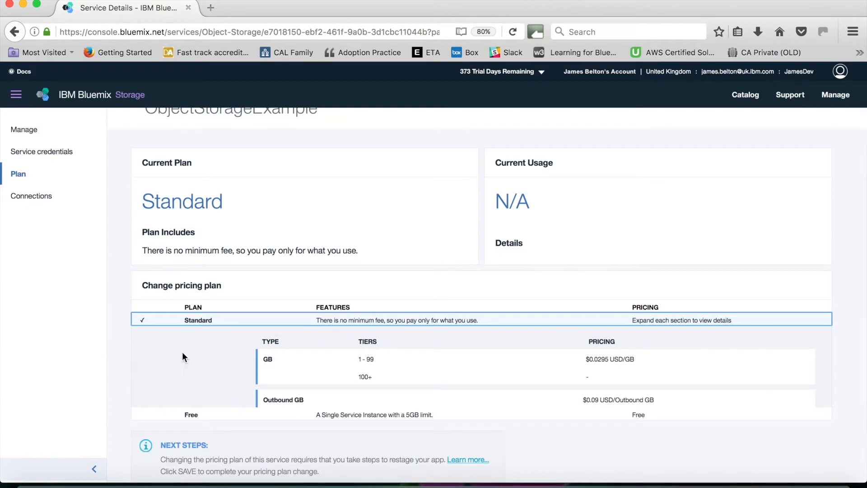
{"action": "mouse_move", "coordinate": [181, 397]}
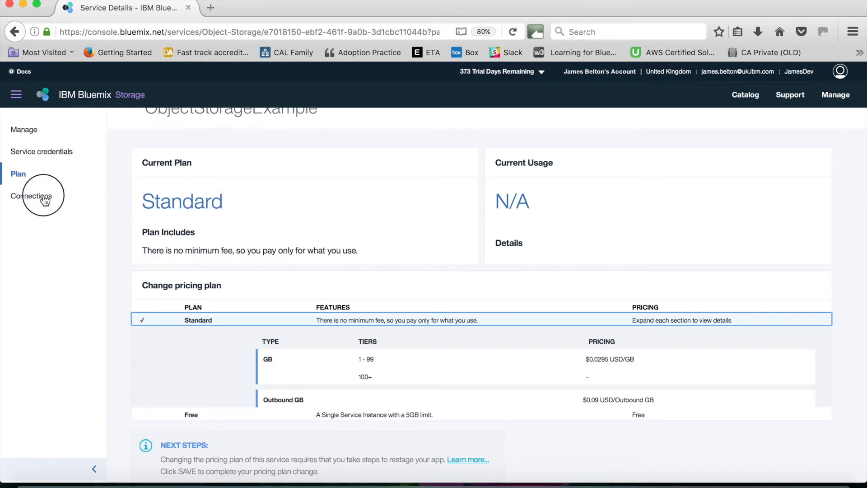
- Check the empty Connections page, then return to the Manage overview
{"action": "left_click", "coordinate": [33, 196]}
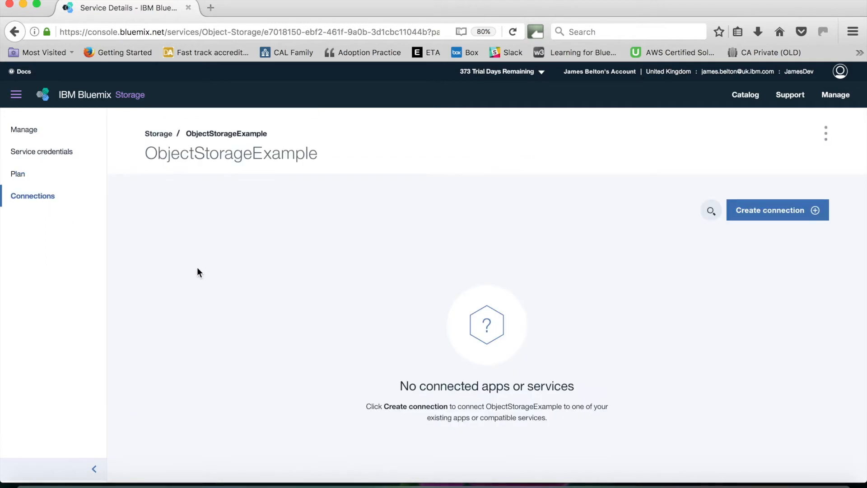
{"action": "mouse_move", "coordinate": [364, 315]}
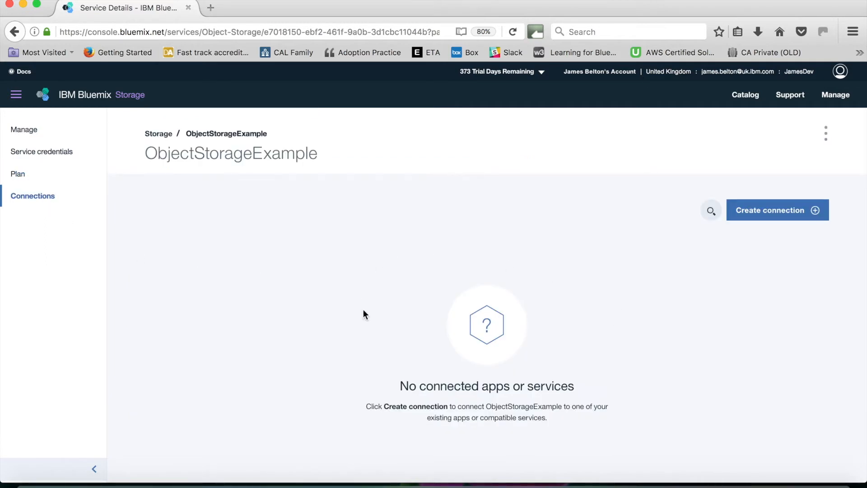
{"action": "mouse_move", "coordinate": [593, 335]}
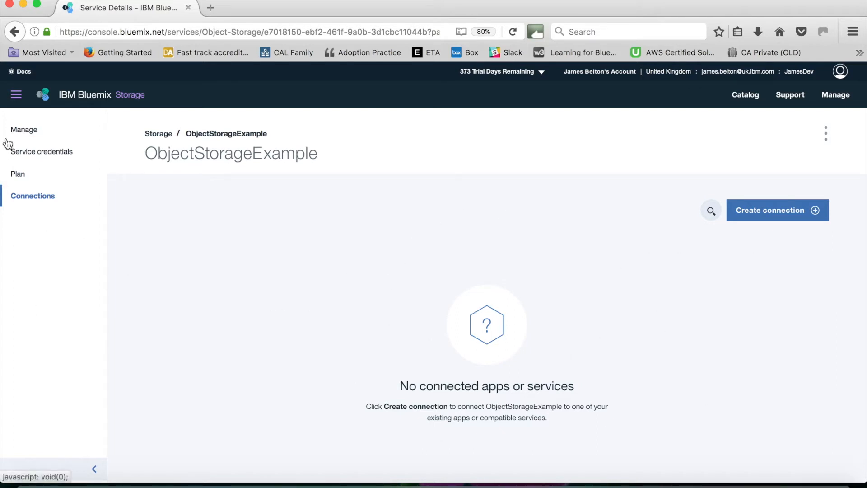
{"action": "left_click", "coordinate": [24, 130]}
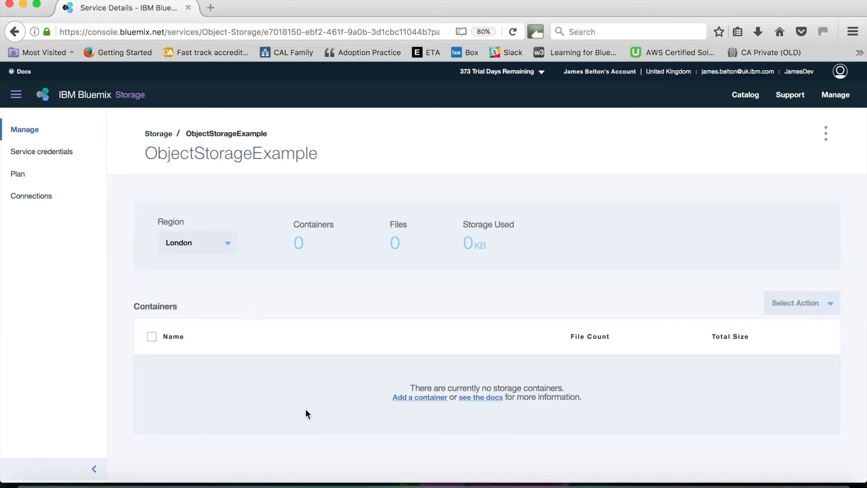
{"action": "mouse_move", "coordinate": [457, 440]}
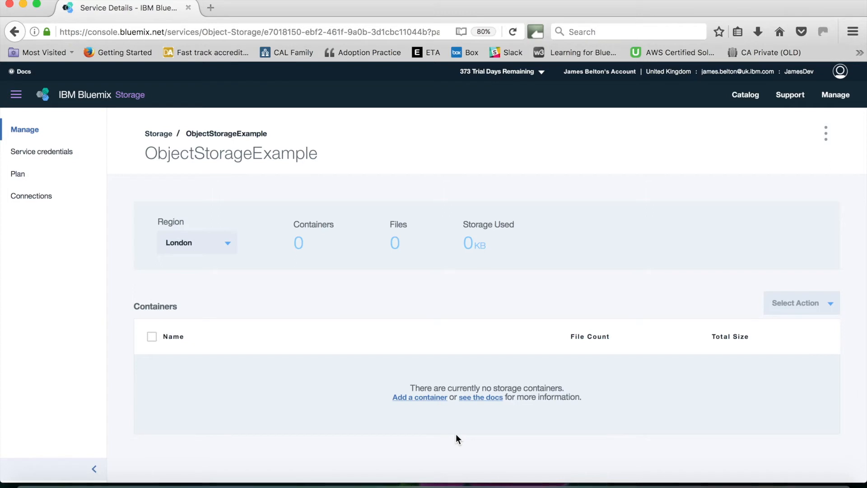
{"action": "mouse_move", "coordinate": [548, 448]}
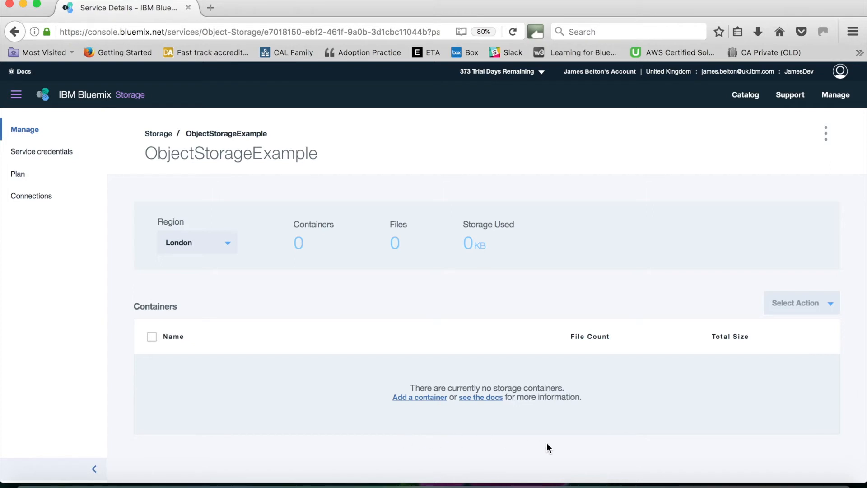
{"action": "mouse_move", "coordinate": [396, 441]}
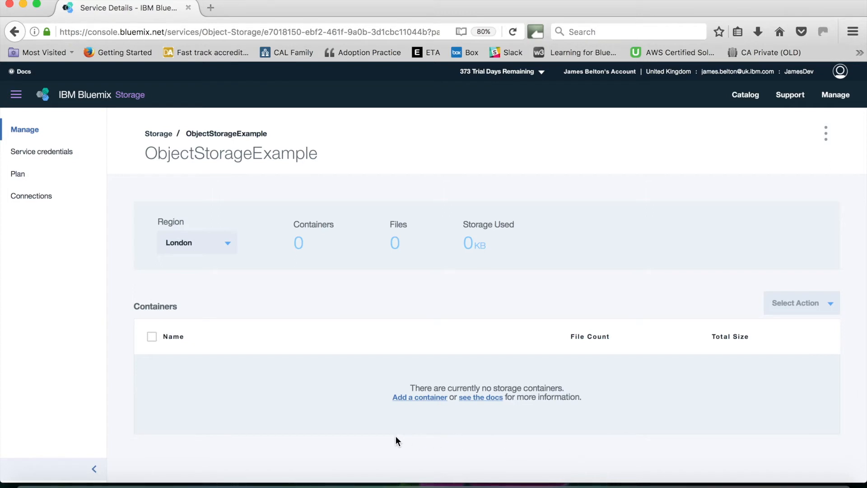
{"action": "mouse_move", "coordinate": [425, 419]}
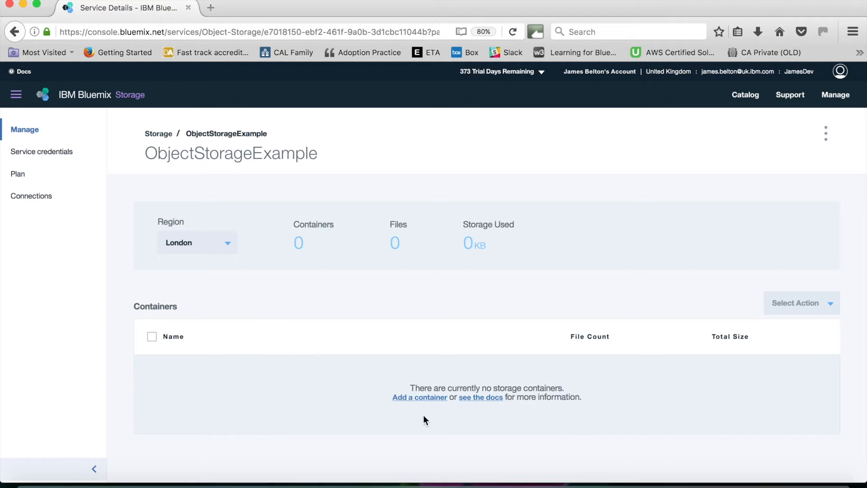
- Start adding a new container to the empty London region
{"action": "left_click", "coordinate": [420, 397]}
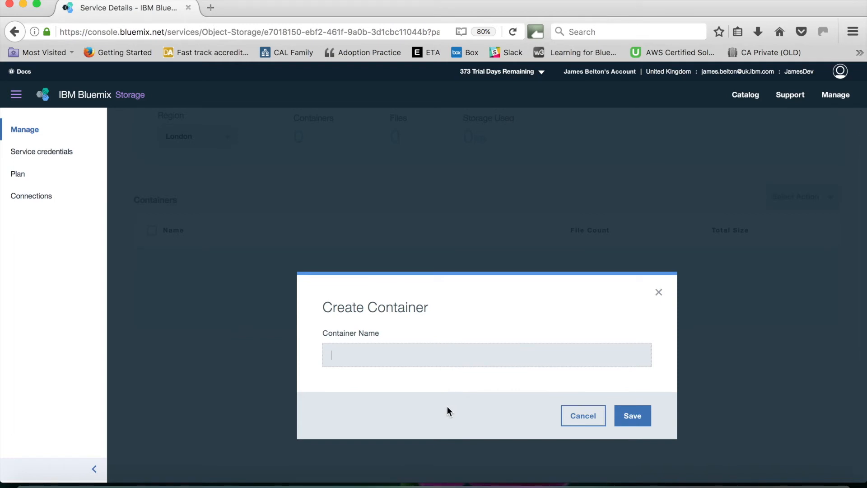
- Name the container myTOCFiles, save it and enter the empty container
{"action": "type", "text": "my"}
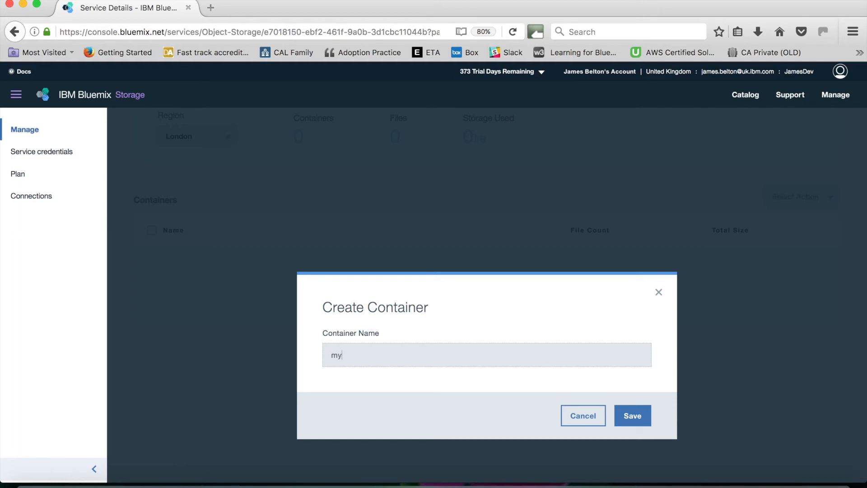
{"action": "type", "text": "TOC"}
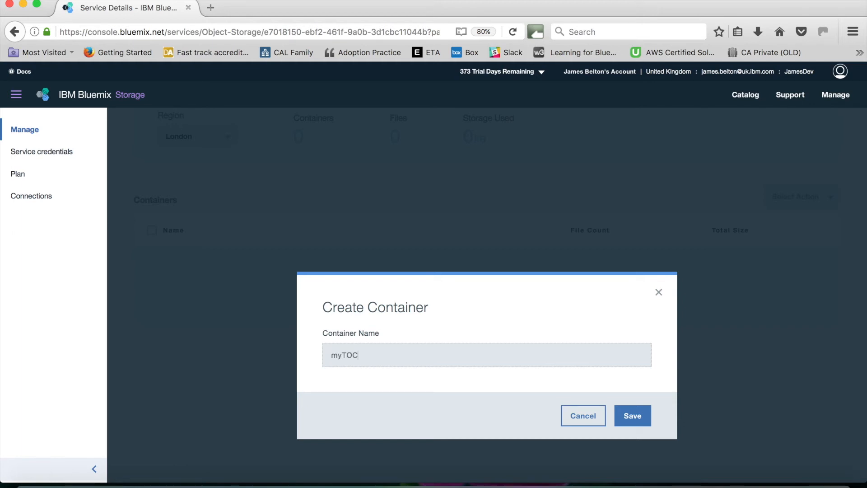
{"action": "type", "text": "Files"}
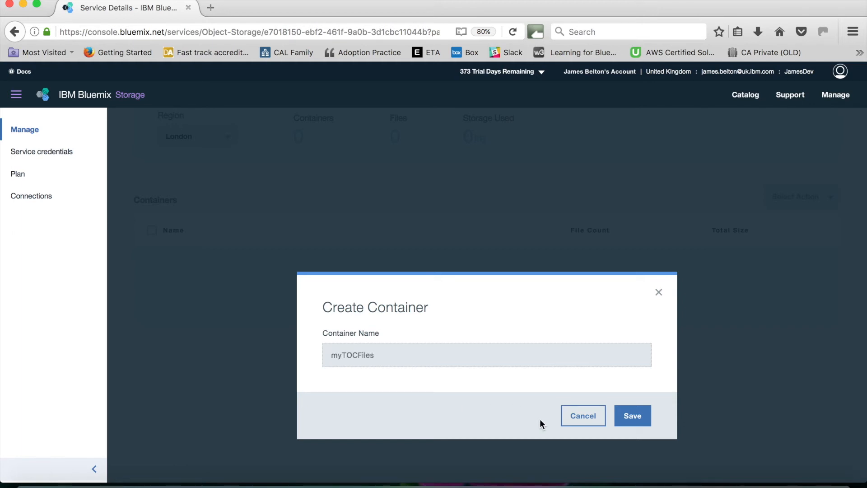
{"action": "left_click", "coordinate": [632, 416]}
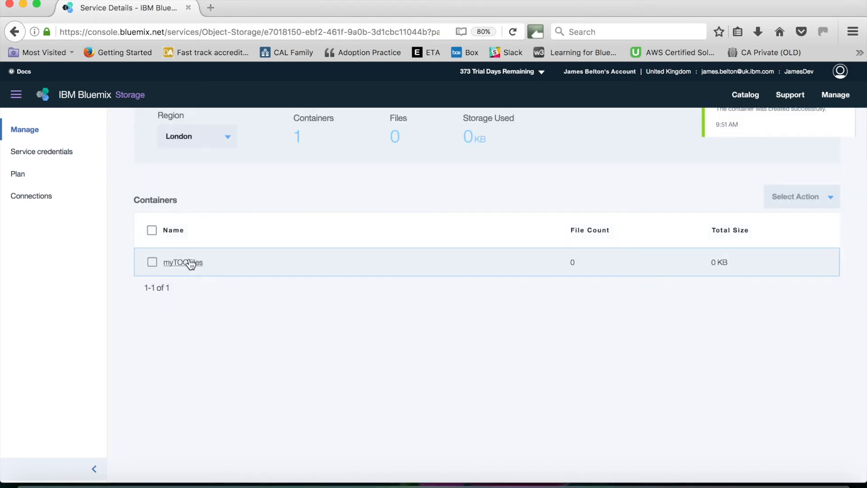
{"action": "mouse_move", "coordinate": [192, 289]}
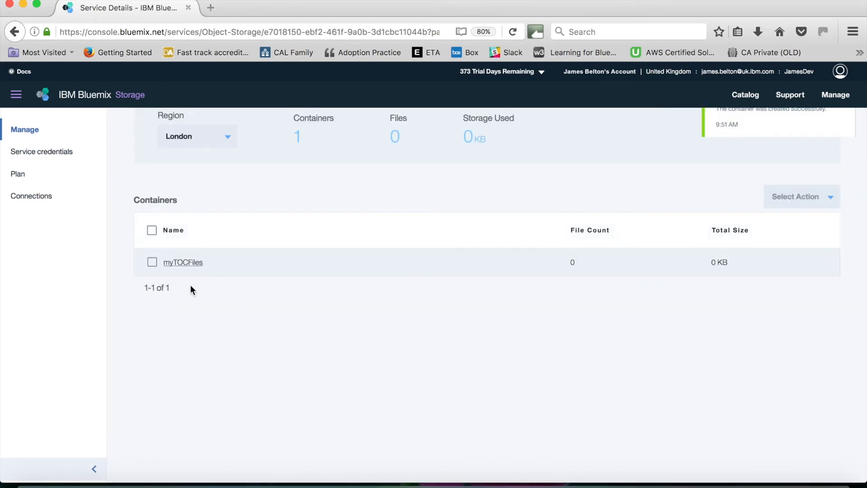
{"action": "left_click", "coordinate": [183, 262]}
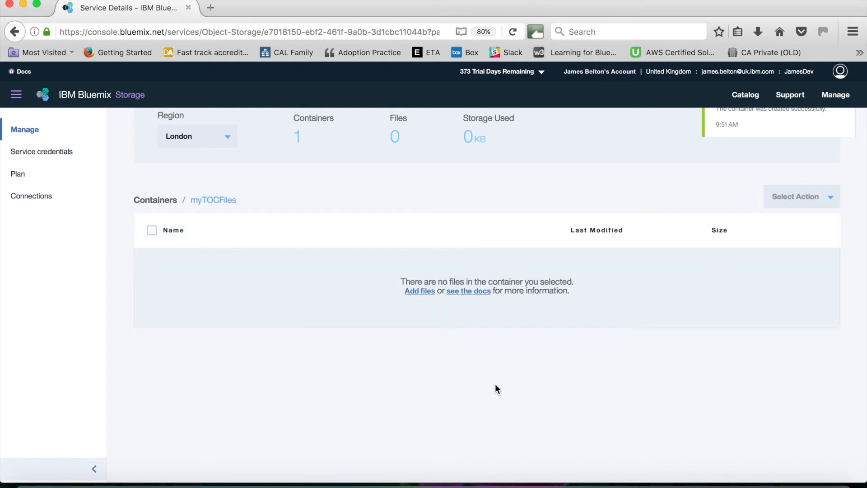
{"action": "mouse_move", "coordinate": [419, 295]}
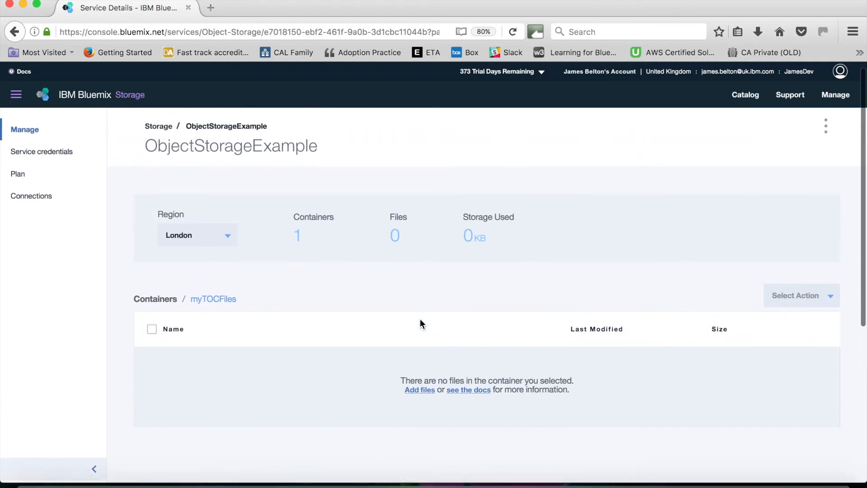
{"action": "mouse_move", "coordinate": [426, 404]}
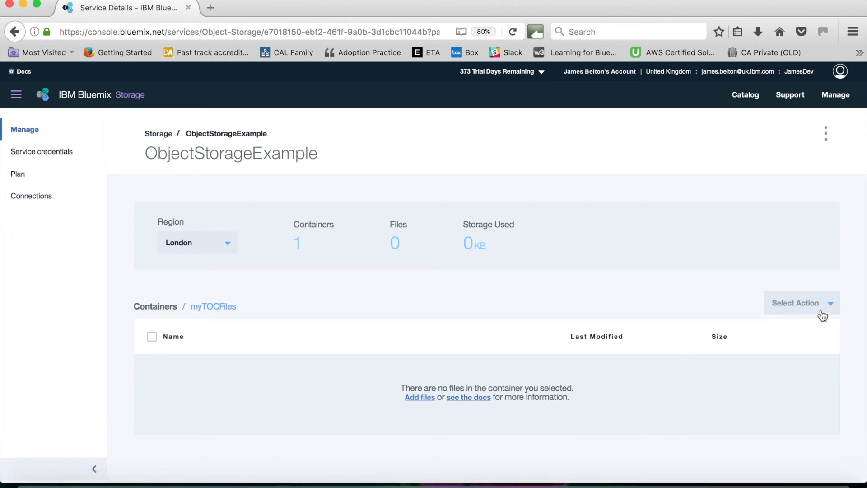
- Upload Cloud Adoption is Important.docx and Five Trends in Cloud.docx via Add files
{"action": "left_click", "coordinate": [802, 303]}
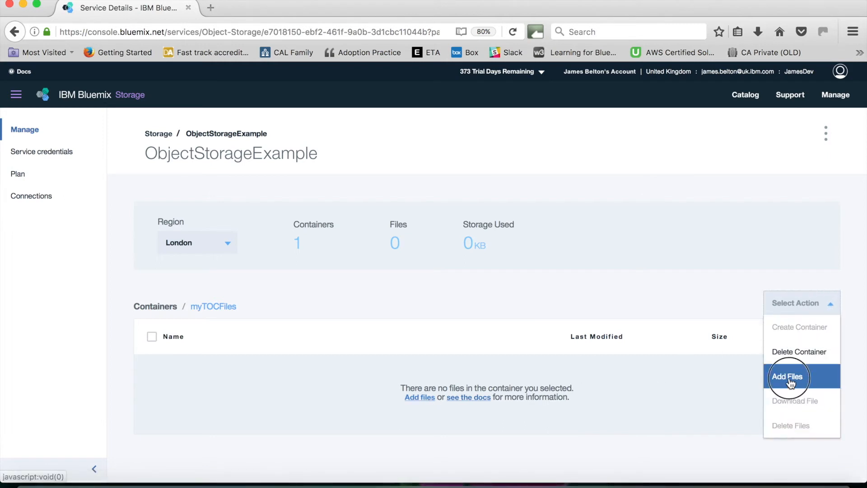
{"action": "left_click", "coordinate": [788, 377]}
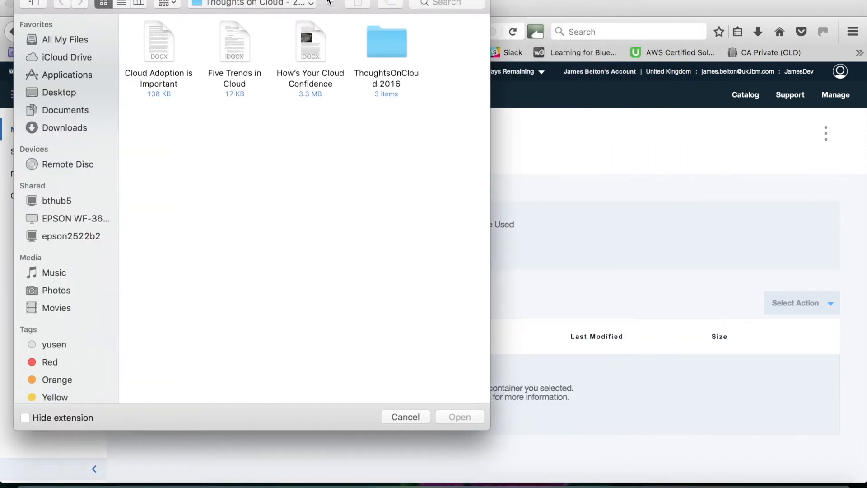
{"action": "left_click", "coordinate": [159, 41]}
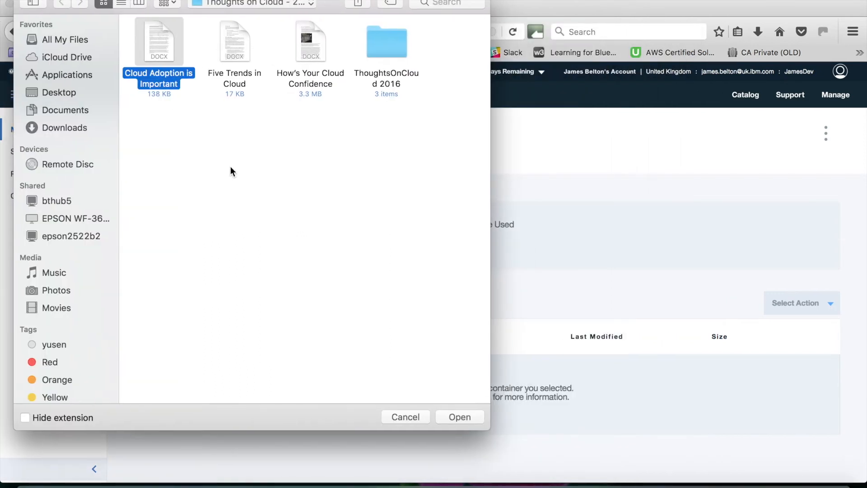
{"action": "mouse_move", "coordinate": [232, 35]}
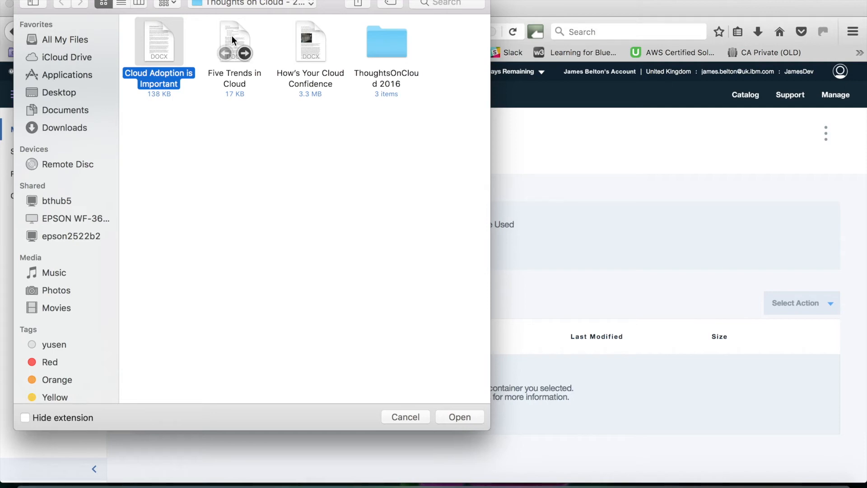
{"action": "left_click", "coordinate": [235, 40]}
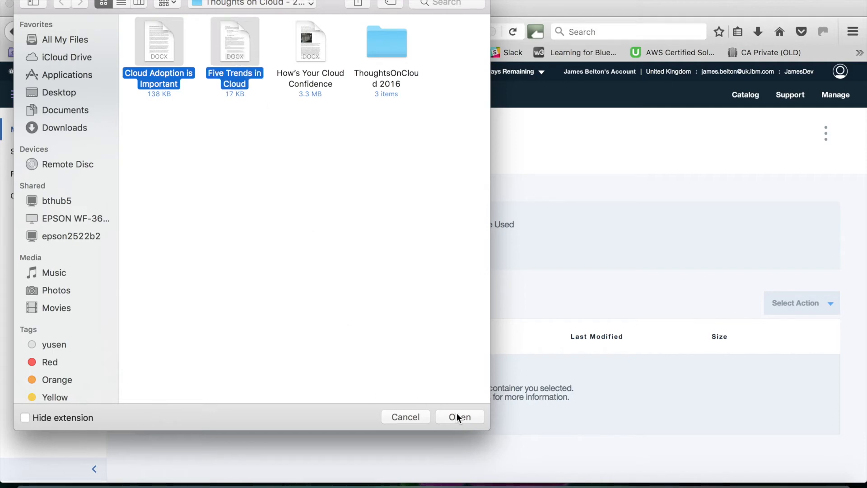
{"action": "left_click", "coordinate": [460, 417]}
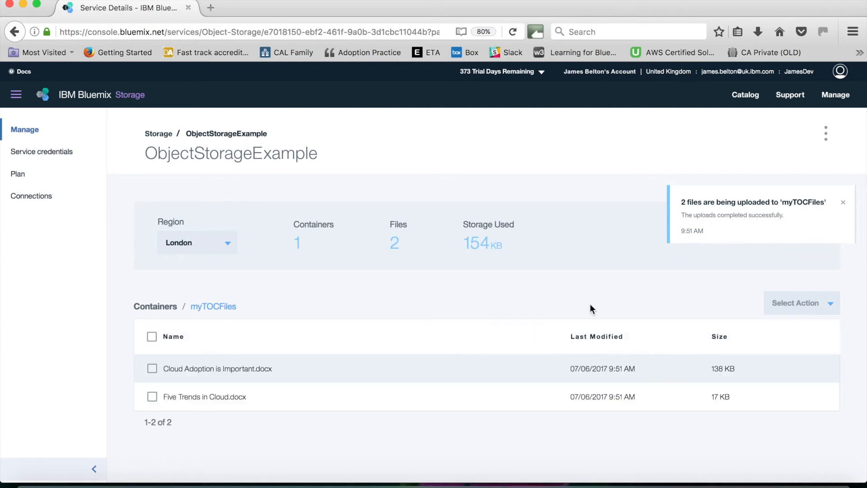
{"action": "mouse_move", "coordinate": [451, 457]}
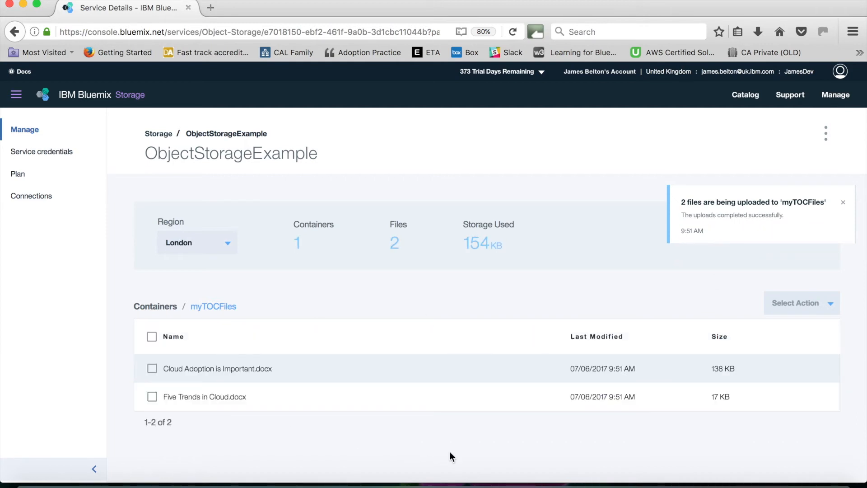
{"action": "mouse_move", "coordinate": [830, 330]}
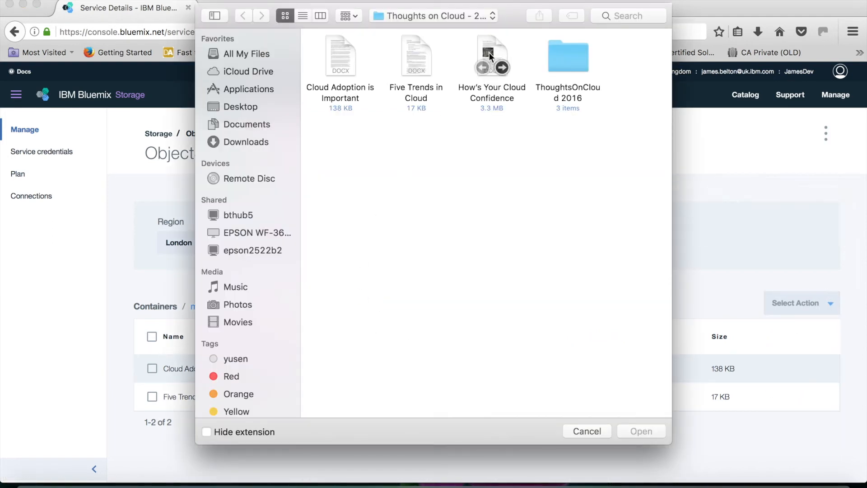
- Upload How's Your Cloud Confidence.docx to myTOCFiles, bringing the container to three files totalling 3 MB
{"action": "left_click", "coordinate": [492, 55]}
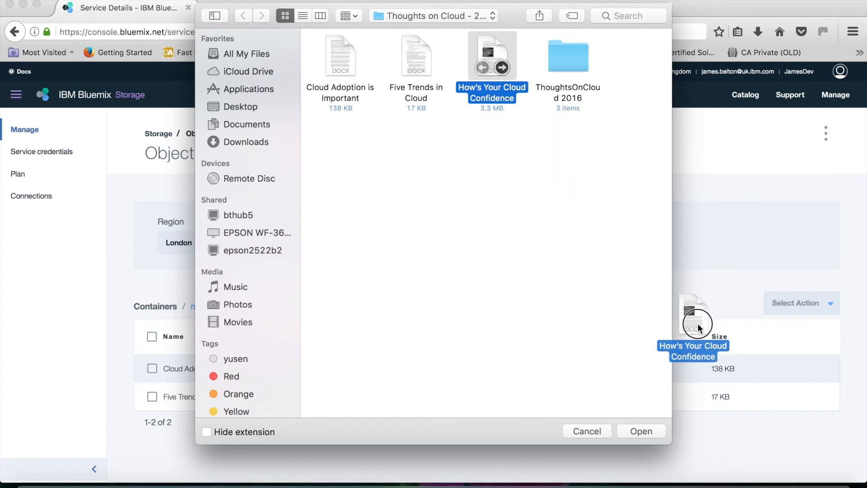
{"action": "left_click", "coordinate": [641, 431]}
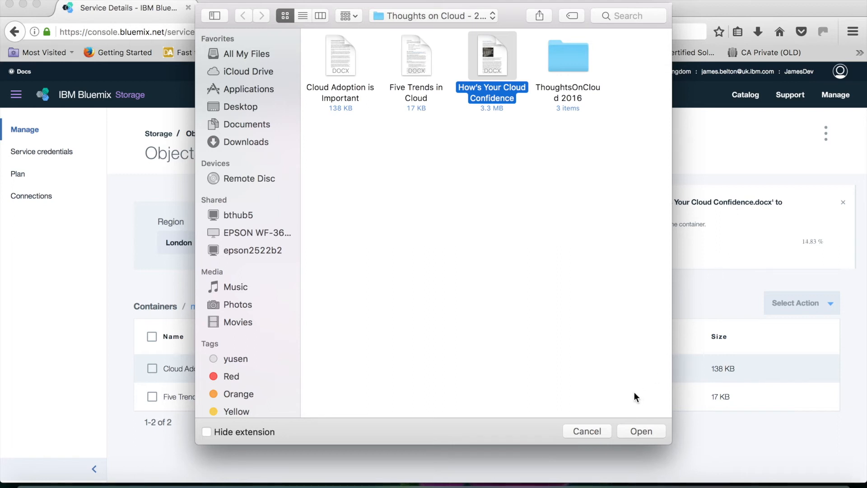
{"action": "mouse_move", "coordinate": [601, 431]}
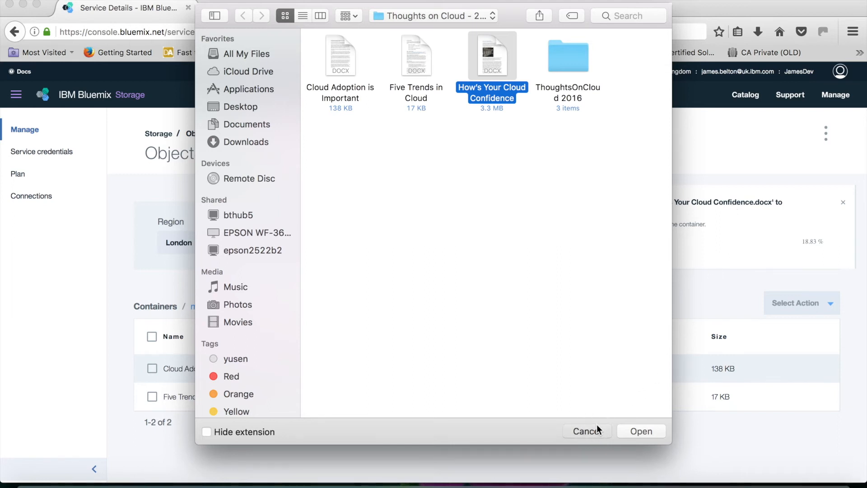
{"action": "left_click", "coordinate": [641, 431]}
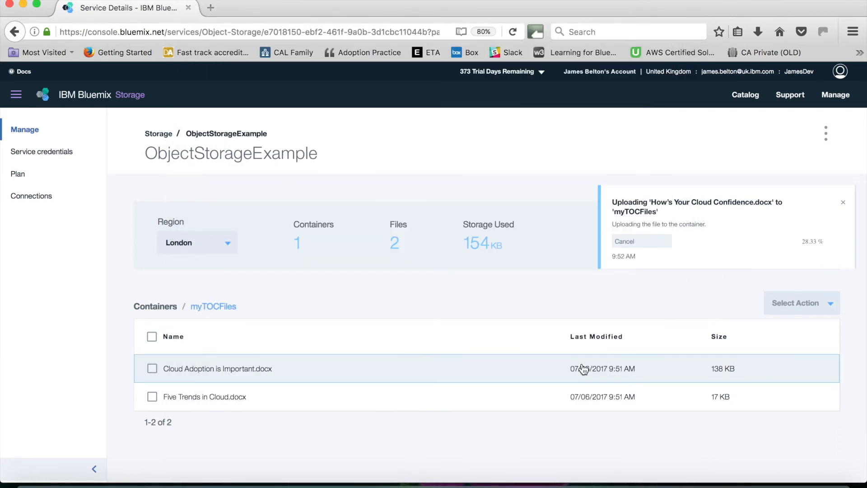
{"action": "mouse_move", "coordinate": [520, 344]}
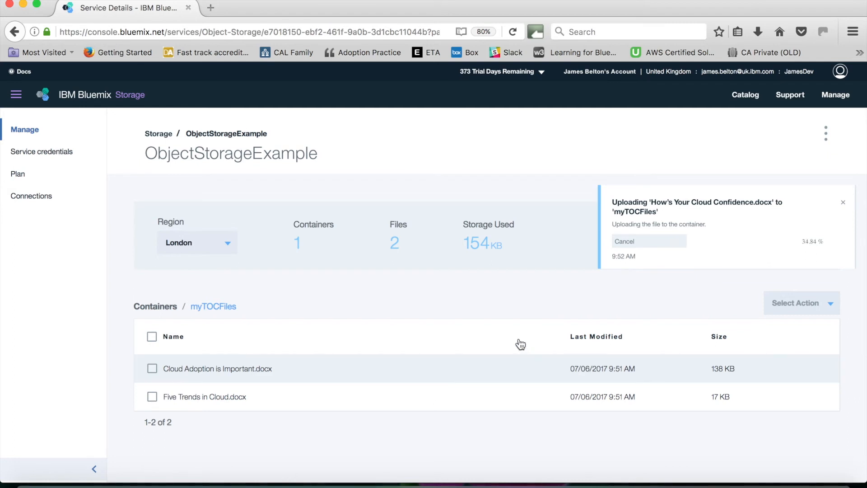
{"action": "mouse_move", "coordinate": [486, 419]}
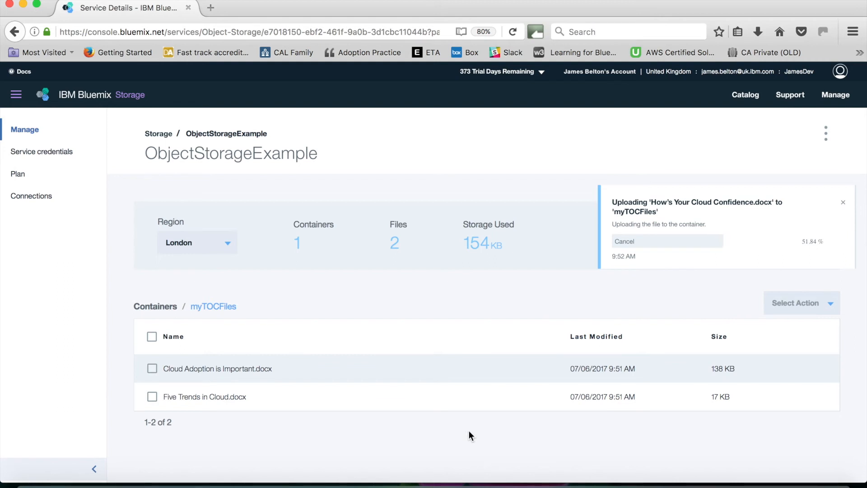
{"action": "left_click", "coordinate": [802, 302]}
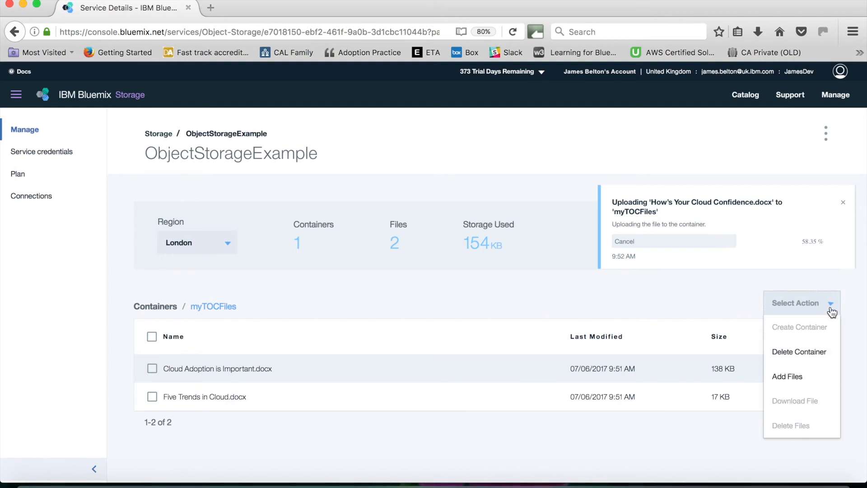
{"action": "mouse_move", "coordinate": [800, 393]}
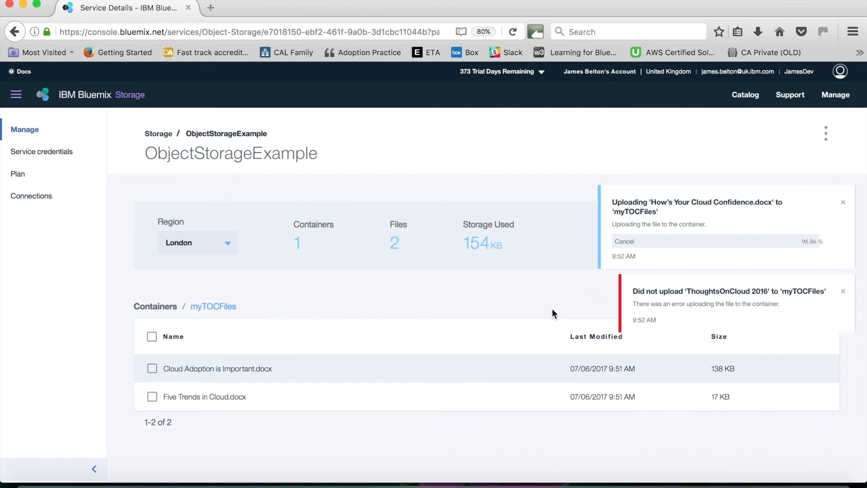
{"action": "mouse_move", "coordinate": [519, 448]}
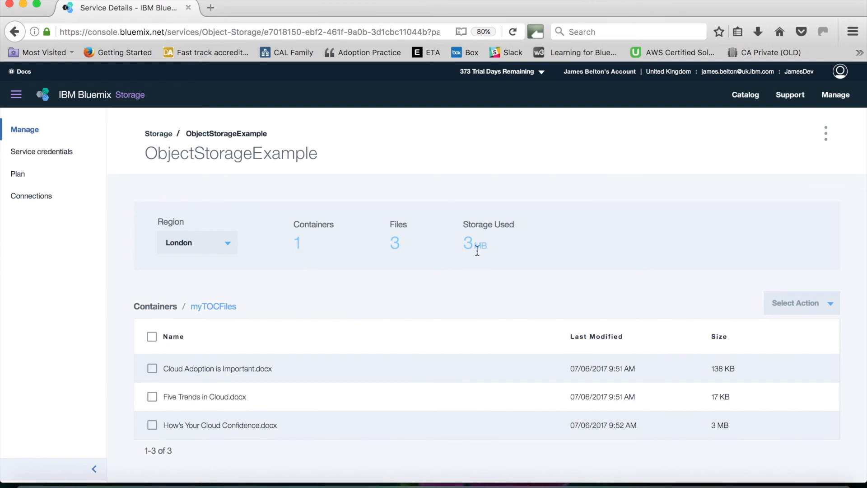
{"action": "mouse_move", "coordinate": [456, 298]}
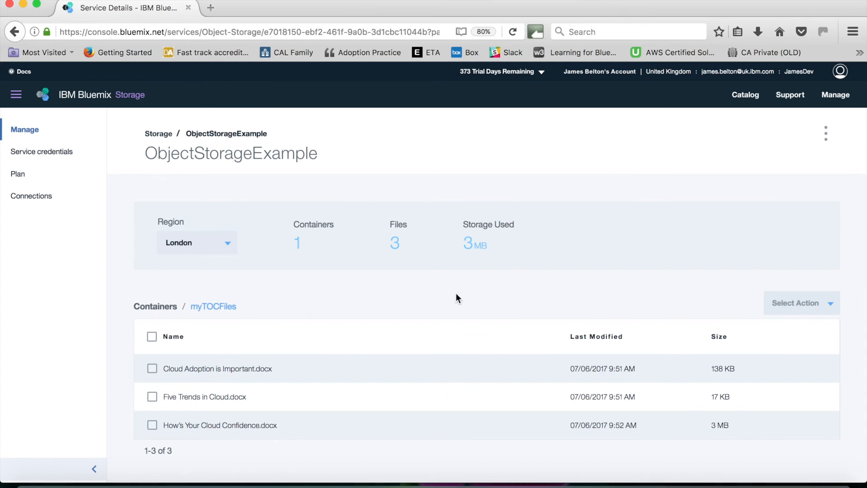
{"action": "mouse_move", "coordinate": [190, 372]}
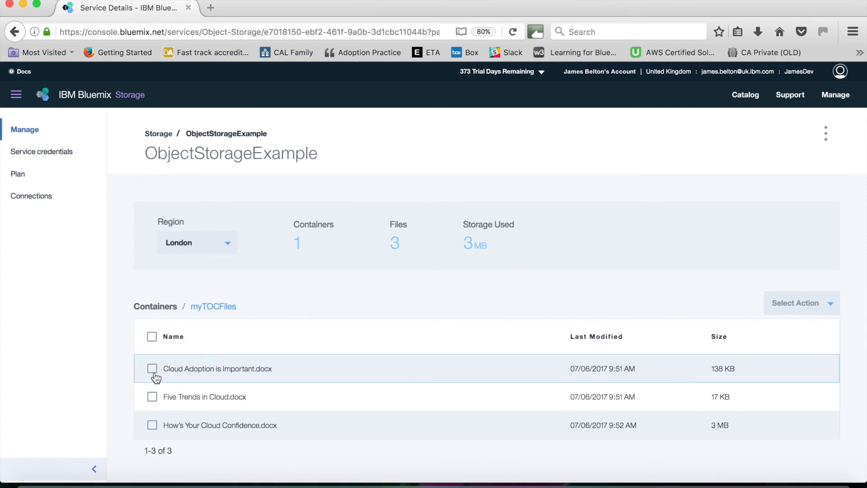
- Download Cloud Adoption is Important.docx from myTOCFiles and have it open in Microsoft Word
{"action": "left_click", "coordinate": [152, 368]}
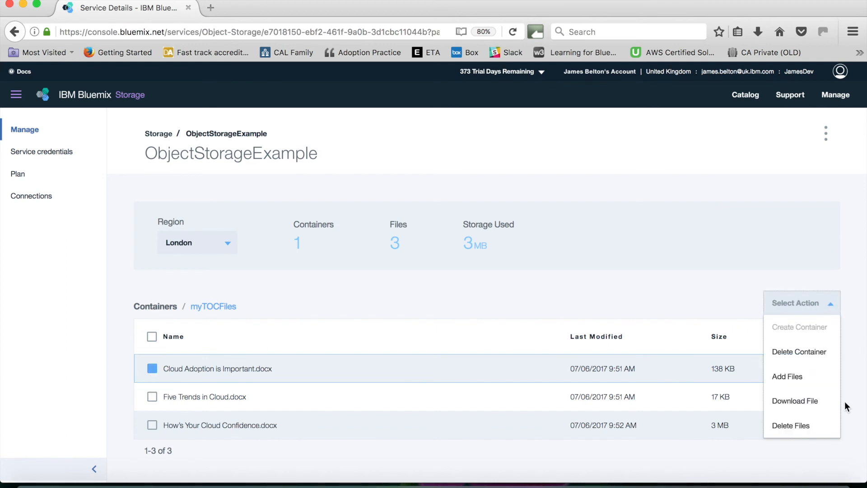
{"action": "mouse_move", "coordinate": [794, 400]}
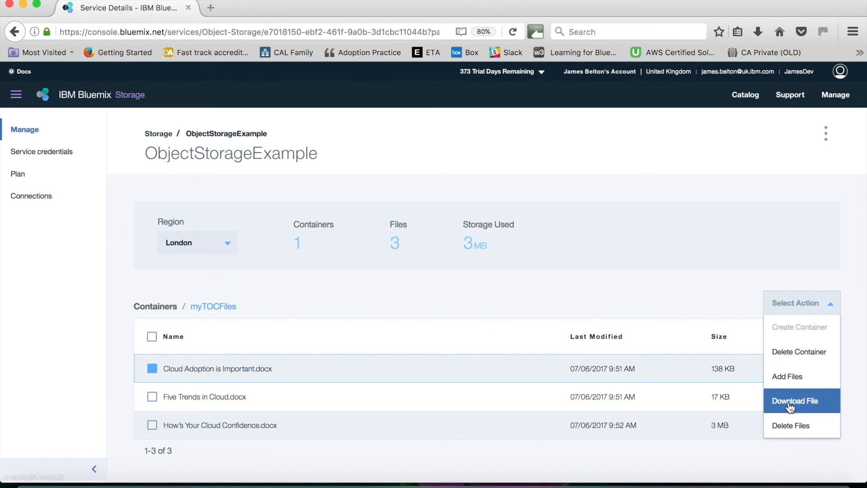
{"action": "left_click", "coordinate": [794, 400]}
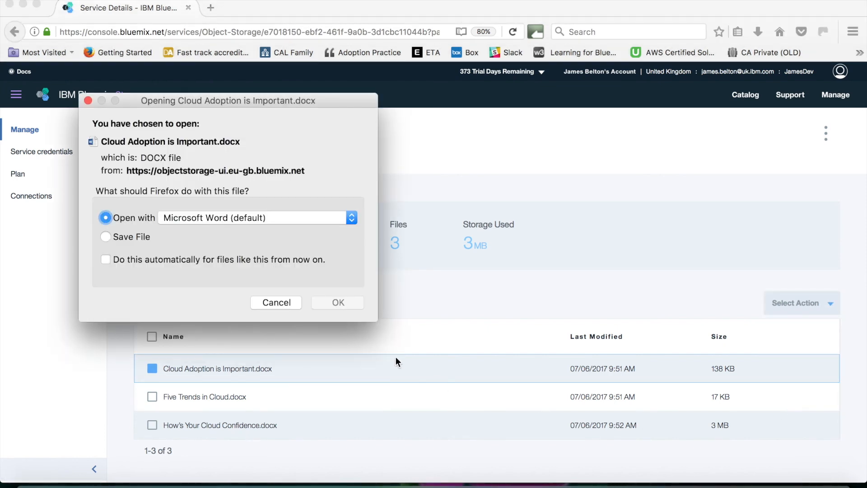
{"action": "mouse_move", "coordinate": [330, 308]}
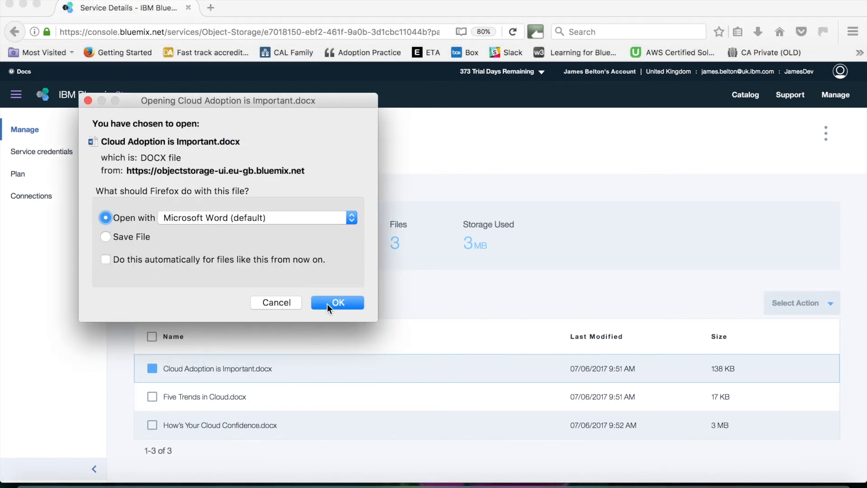
{"action": "left_click", "coordinate": [338, 303]}
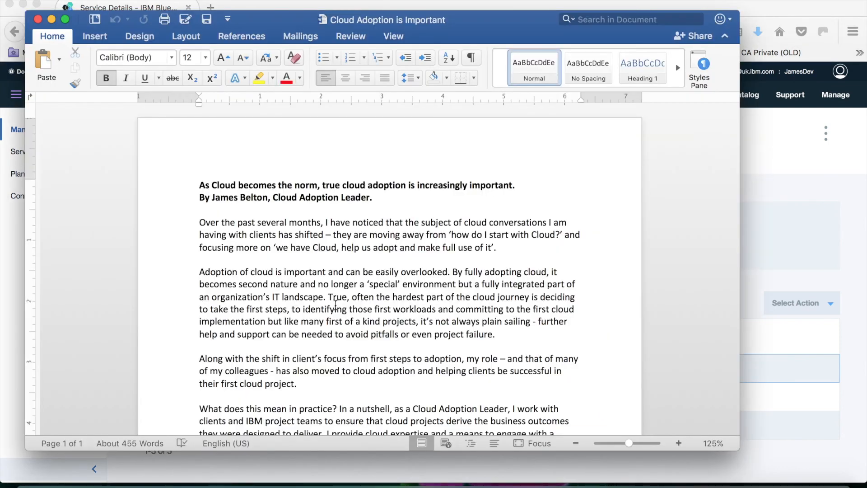
- Scroll through the downloaded cloud adoption article in Word before returning to the storage page
{"action": "scroll", "scroll_direction": "down", "scroll_amount": 3}
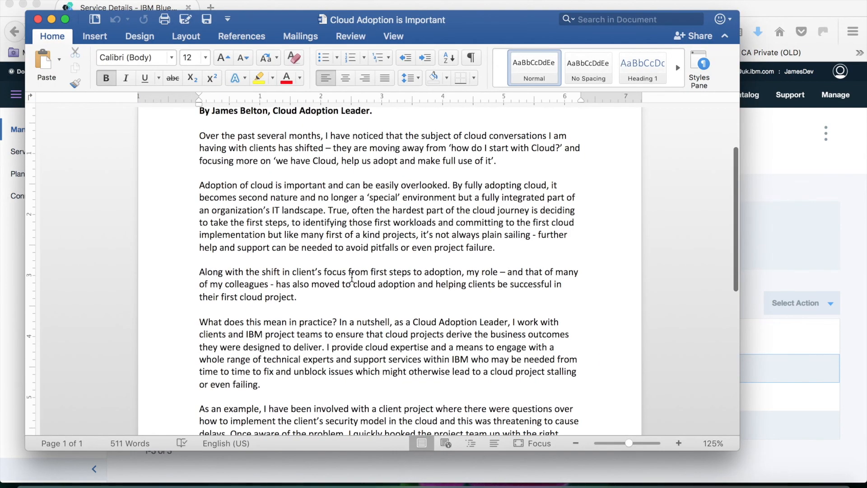
{"action": "scroll", "scroll_direction": "down", "scroll_amount": 3}
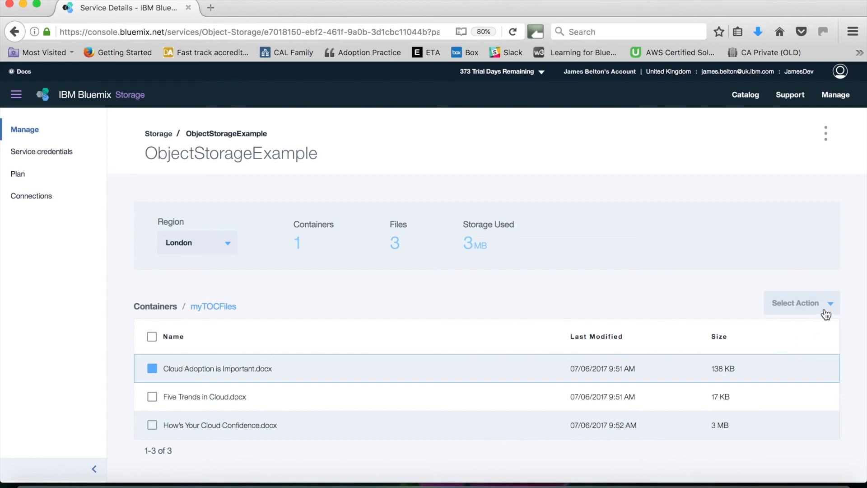
- Delete Cloud Adoption is Important.docx, leaving two files in myTOCFiles
{"action": "left_click", "coordinate": [802, 302]}
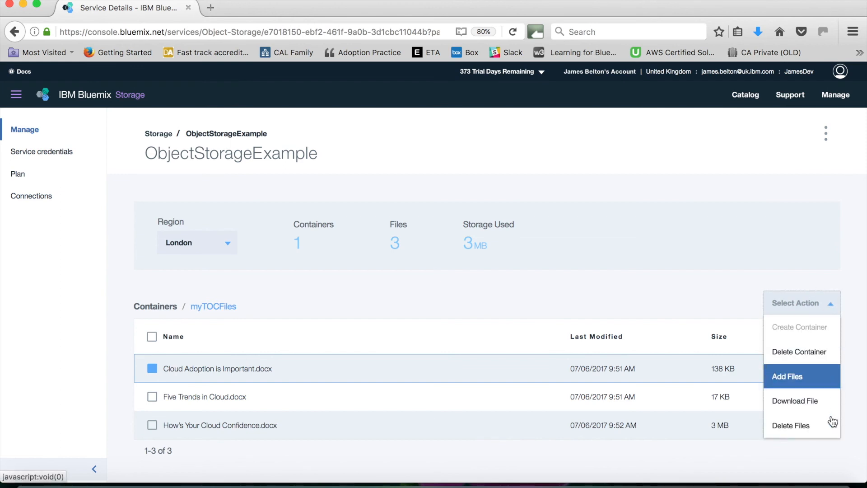
{"action": "mouse_move", "coordinate": [827, 387]}
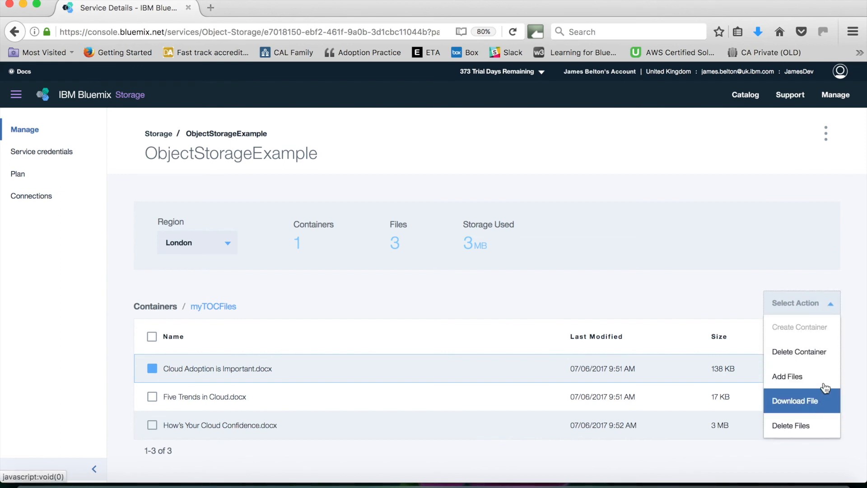
{"action": "left_click", "coordinate": [790, 425]}
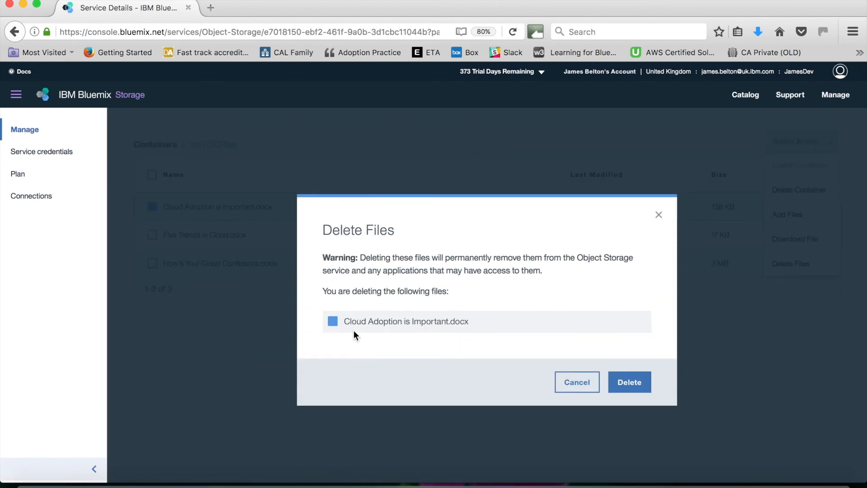
{"action": "mouse_move", "coordinate": [538, 280]}
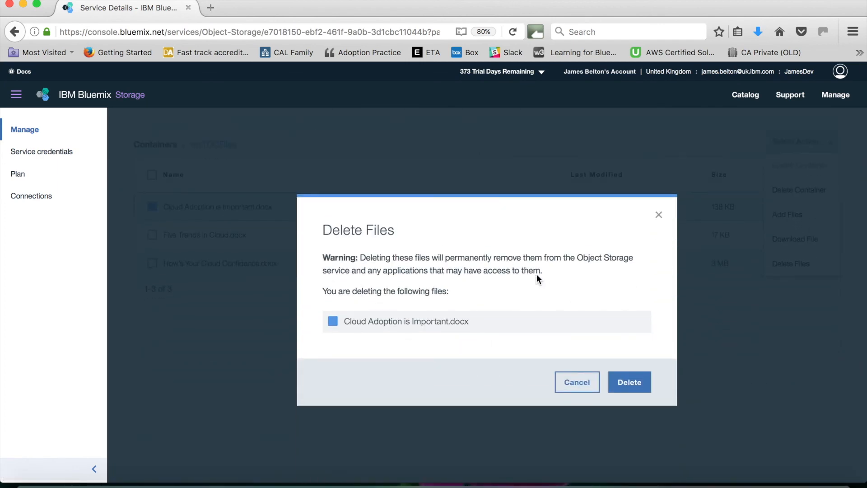
{"action": "left_click", "coordinate": [577, 382]}
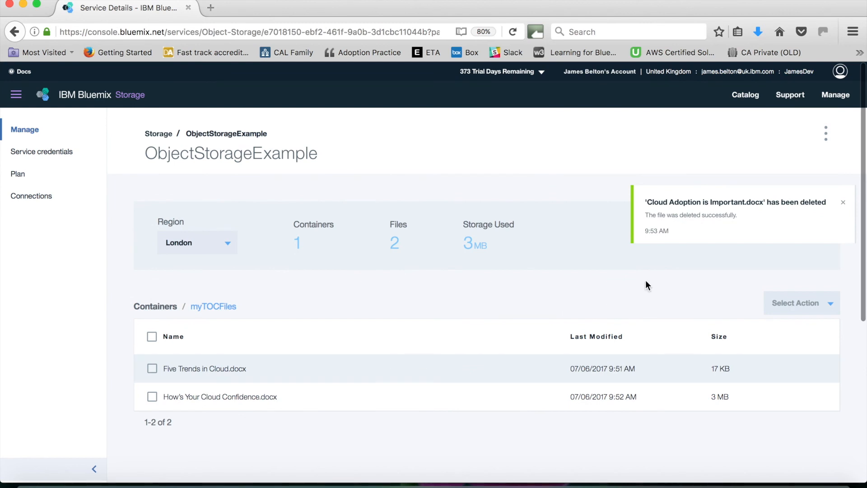
{"action": "mouse_move", "coordinate": [723, 215]}
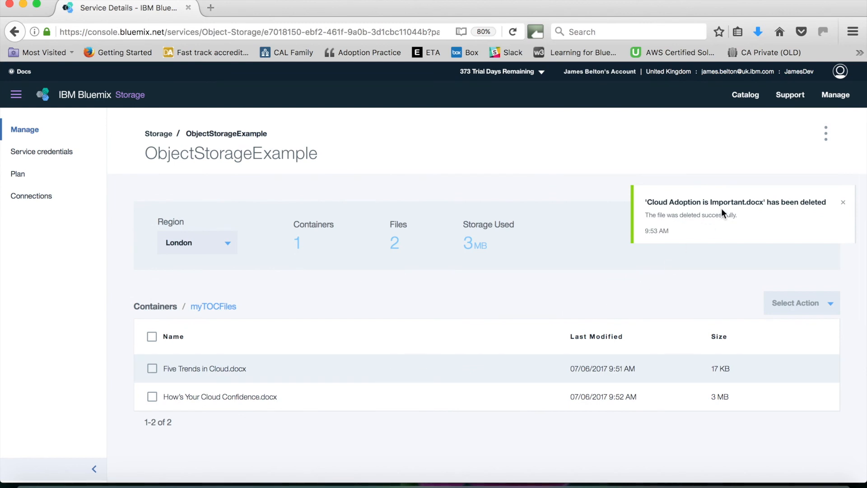
{"action": "mouse_move", "coordinate": [624, 300]}
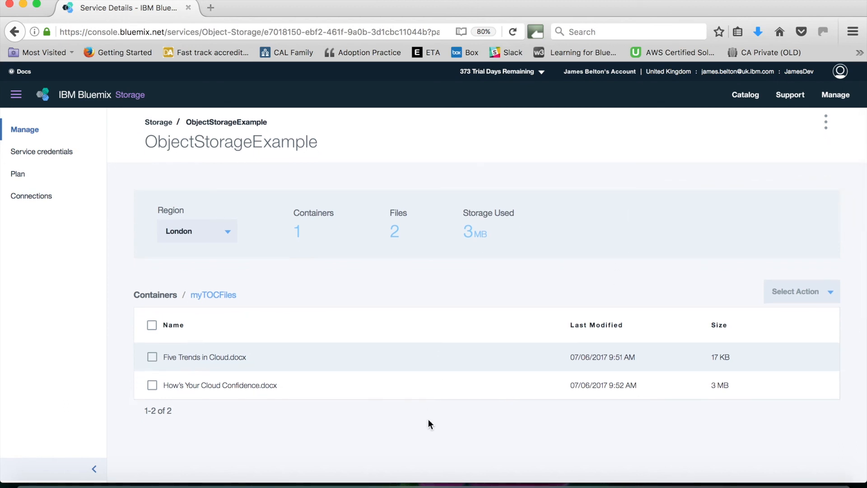
{"action": "mouse_move", "coordinate": [544, 427]}
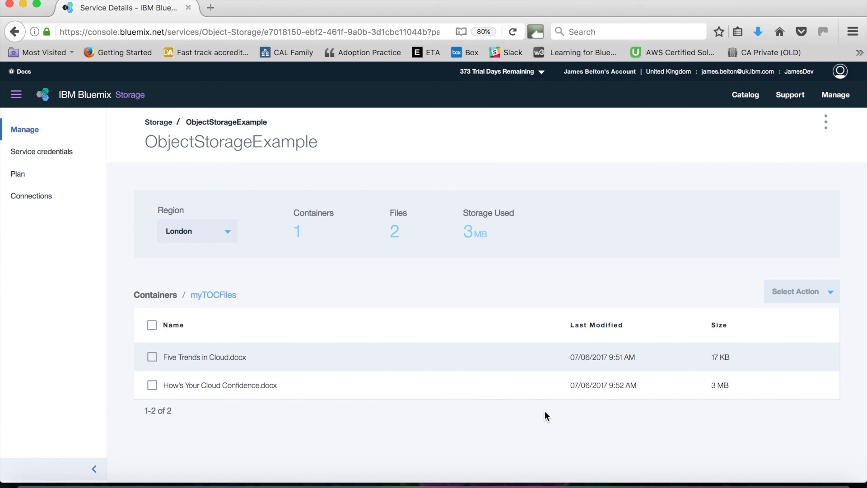